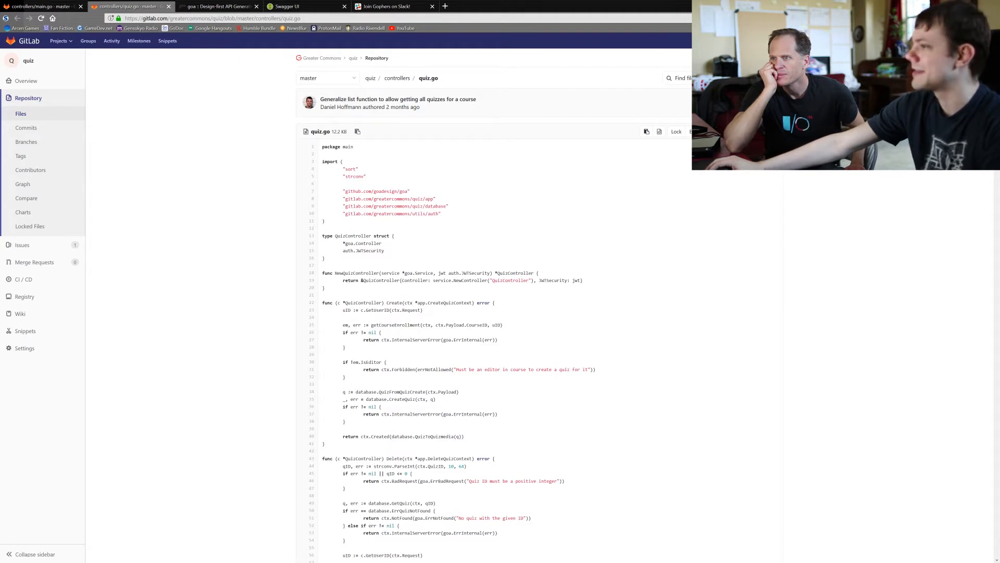
- Review the QuizController struct fields goa.Controller and auth.JWTSecurity and its name string in quiz.go
{"action": "double_click", "coordinate": [352, 236]}
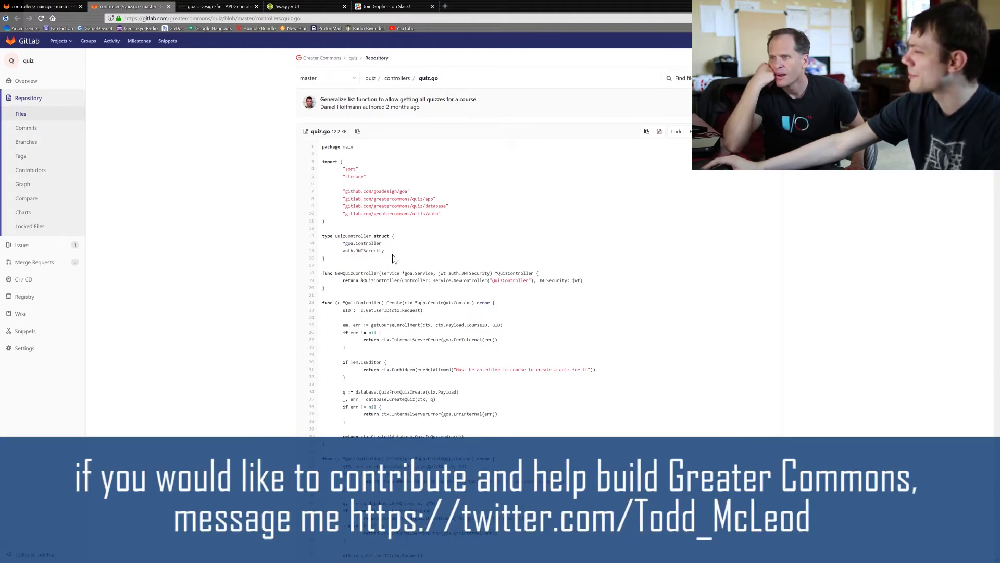
{"action": "mouse_move", "coordinate": [384, 260]}
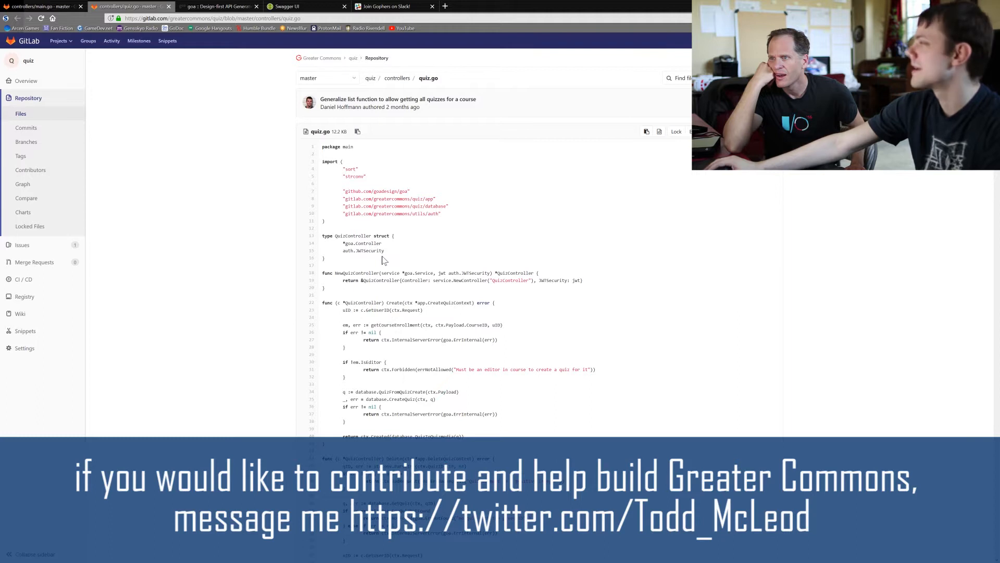
{"action": "mouse_move", "coordinate": [345, 251]}
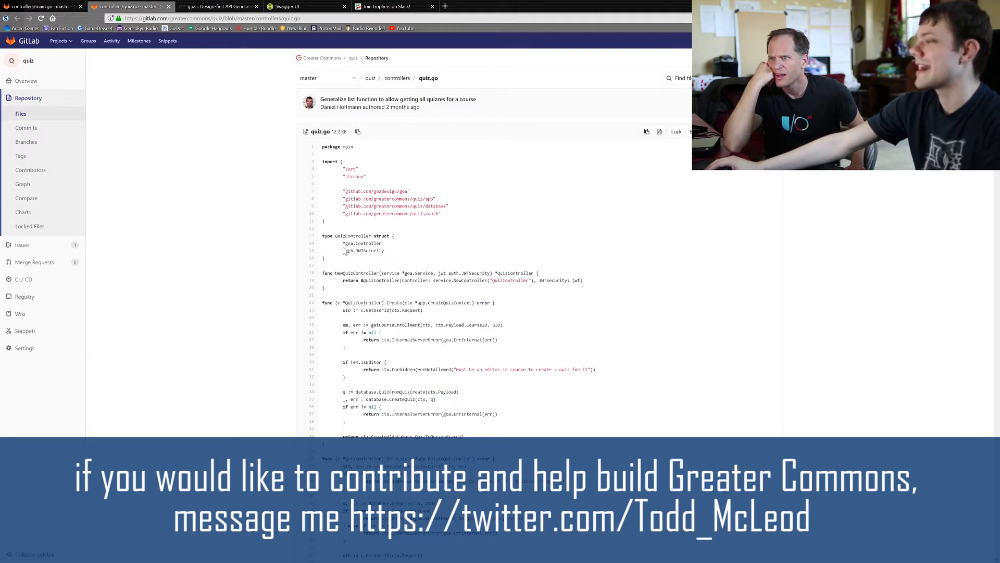
{"action": "mouse_move", "coordinate": [456, 249]}
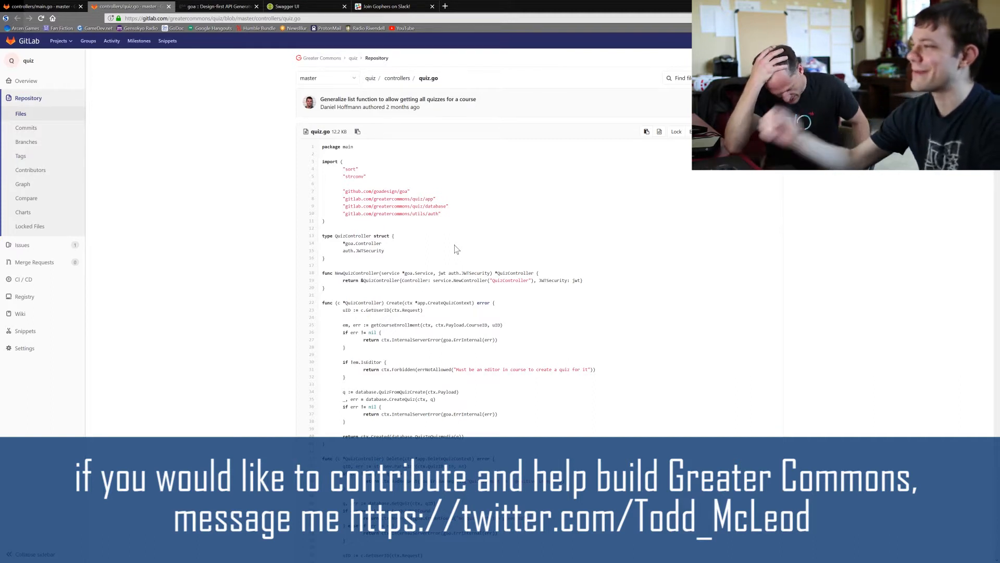
{"action": "mouse_move", "coordinate": [467, 253]}
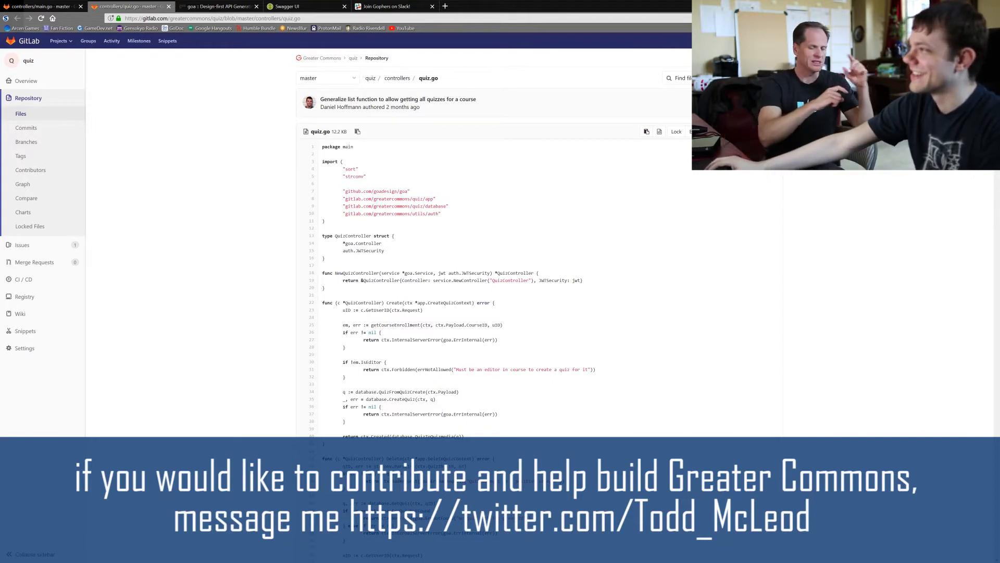
{"action": "mouse_move", "coordinate": [431, 272]}
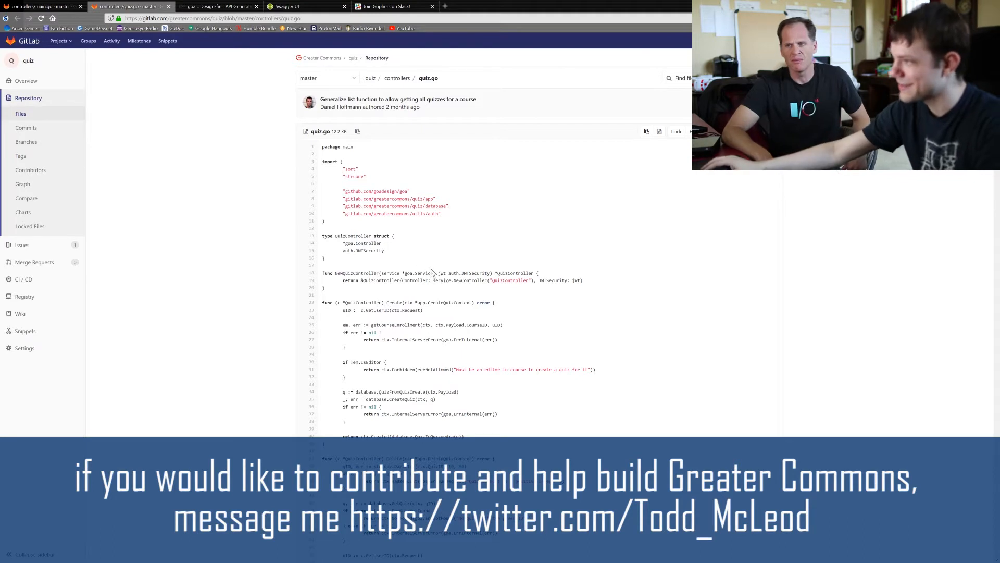
{"action": "mouse_move", "coordinate": [412, 249]}
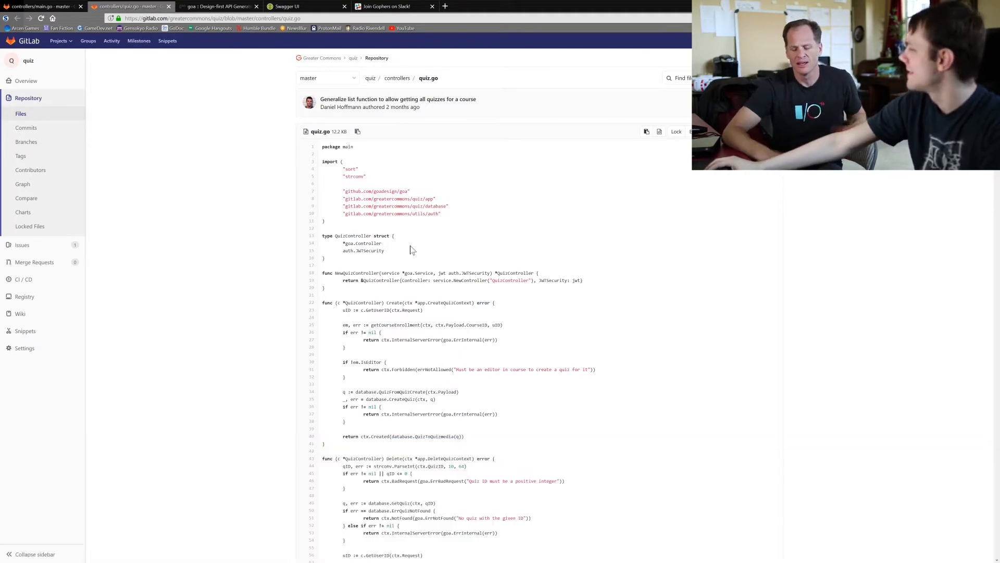
{"action": "mouse_move", "coordinate": [427, 256]}
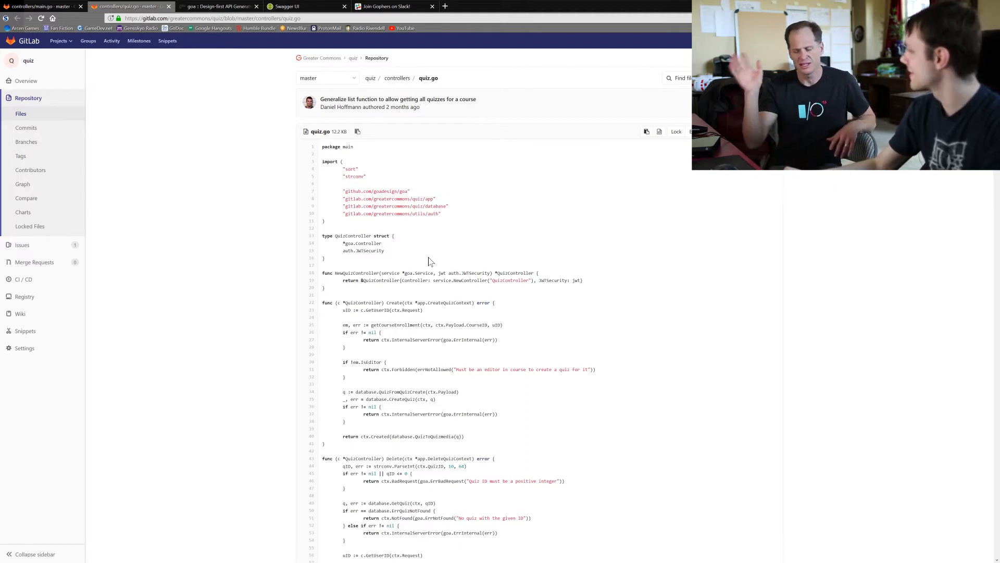
{"action": "mouse_move", "coordinate": [342, 245]}
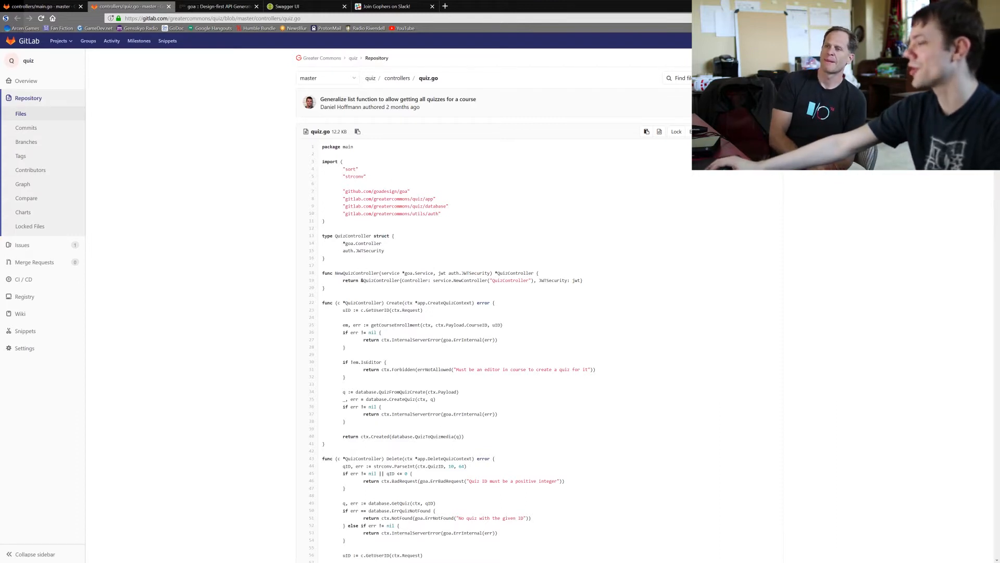
{"action": "double_click", "coordinate": [362, 243]}
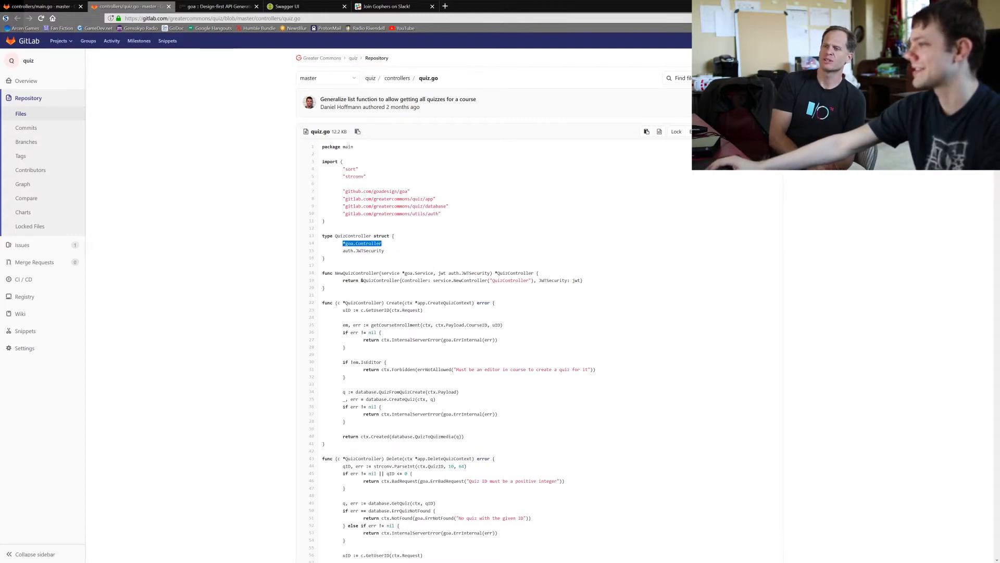
{"action": "double_click", "coordinate": [364, 251]}
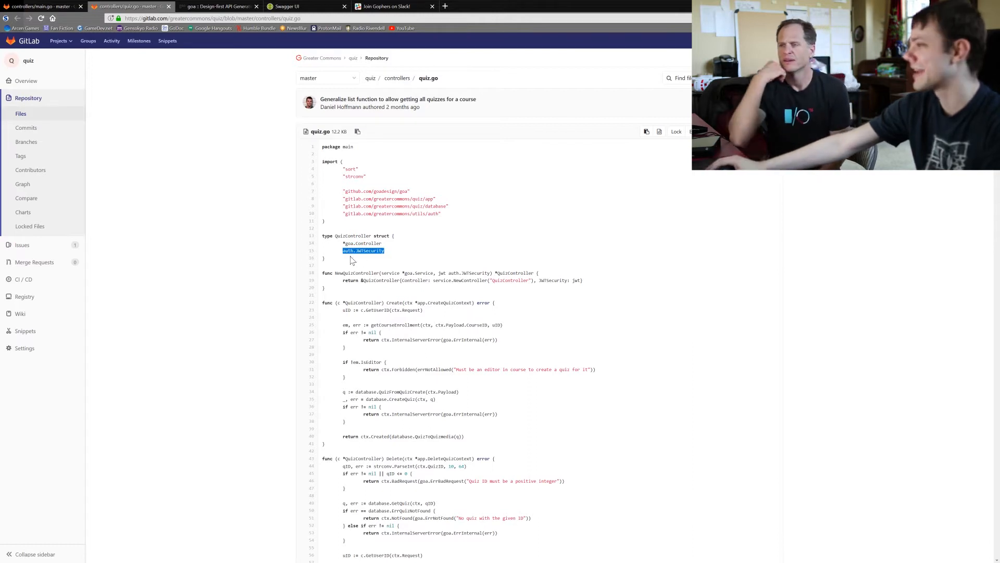
{"action": "left_click", "coordinate": [364, 251]}
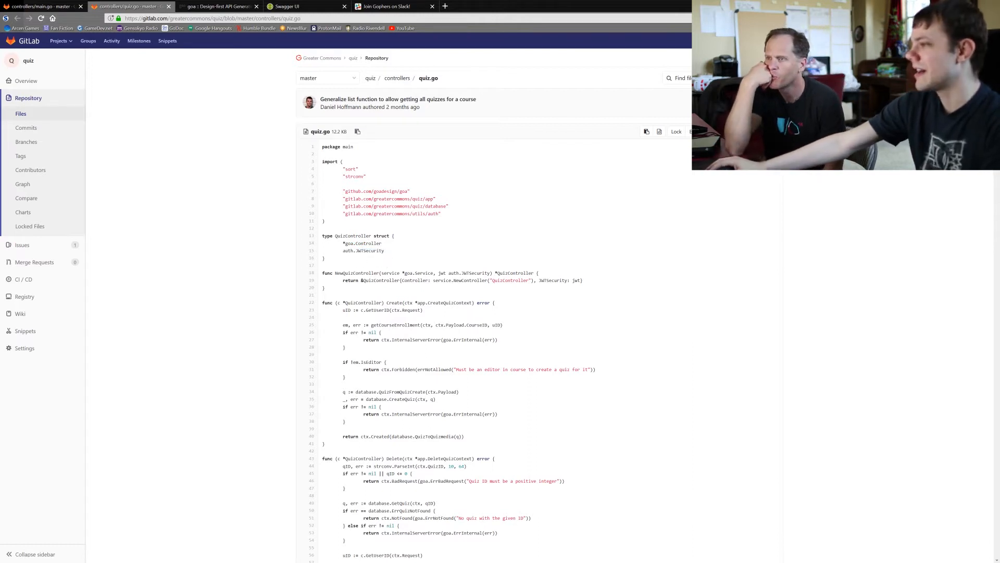
{"action": "double_click", "coordinate": [350, 273]}
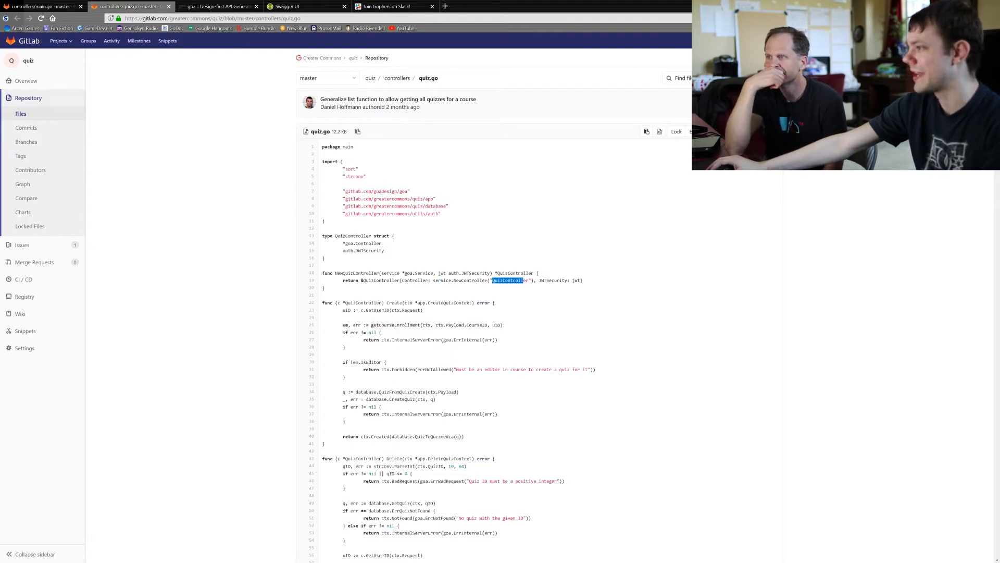
{"action": "double_click", "coordinate": [412, 280]}
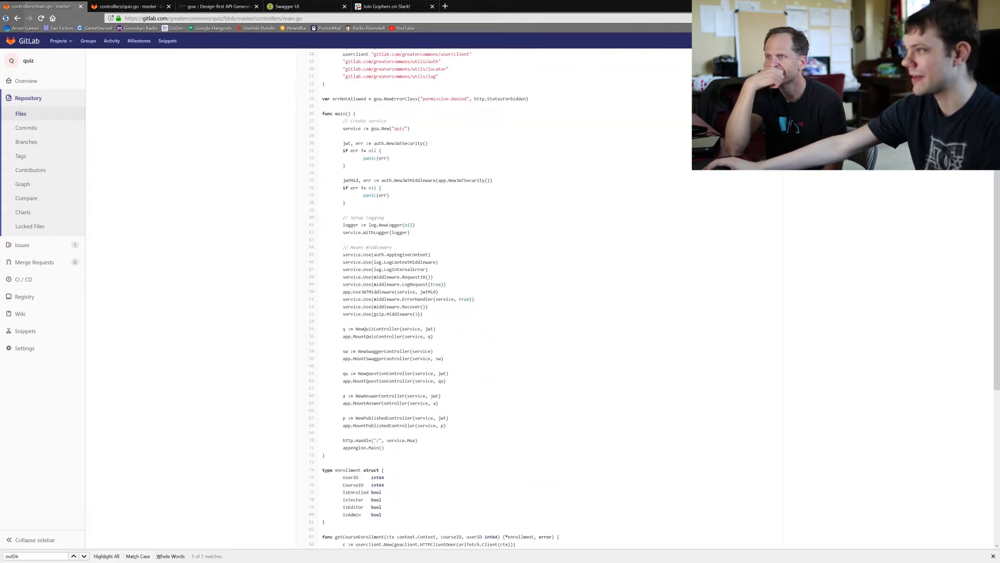
{"action": "double_click", "coordinate": [390, 128]}
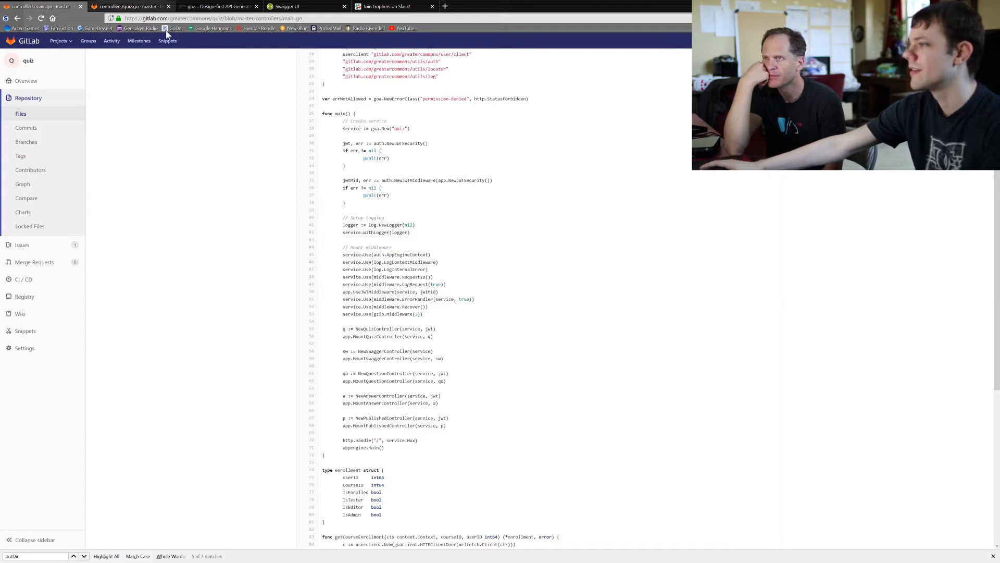
{"action": "left_click", "coordinate": [127, 6]}
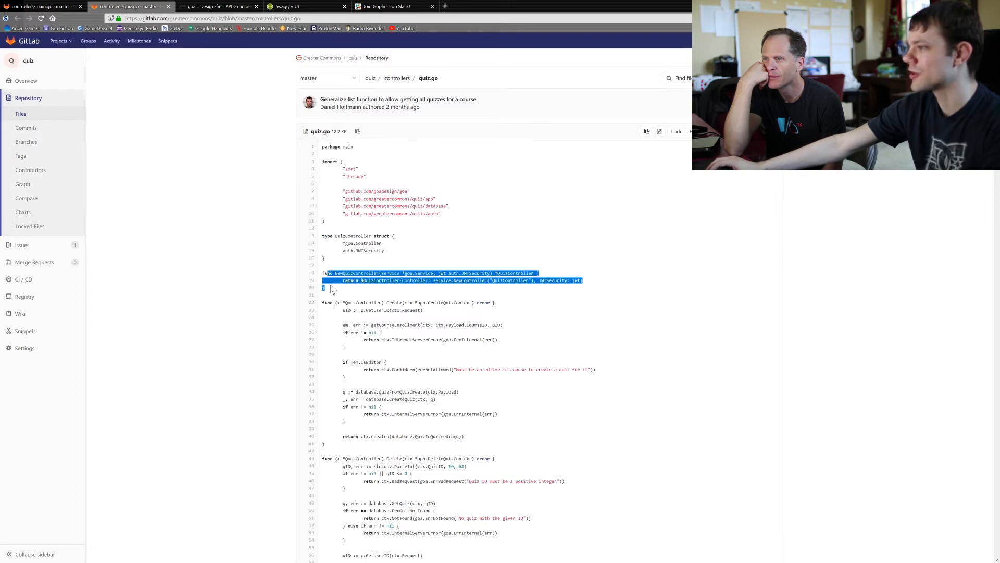
{"action": "left_click", "coordinate": [433, 251]}
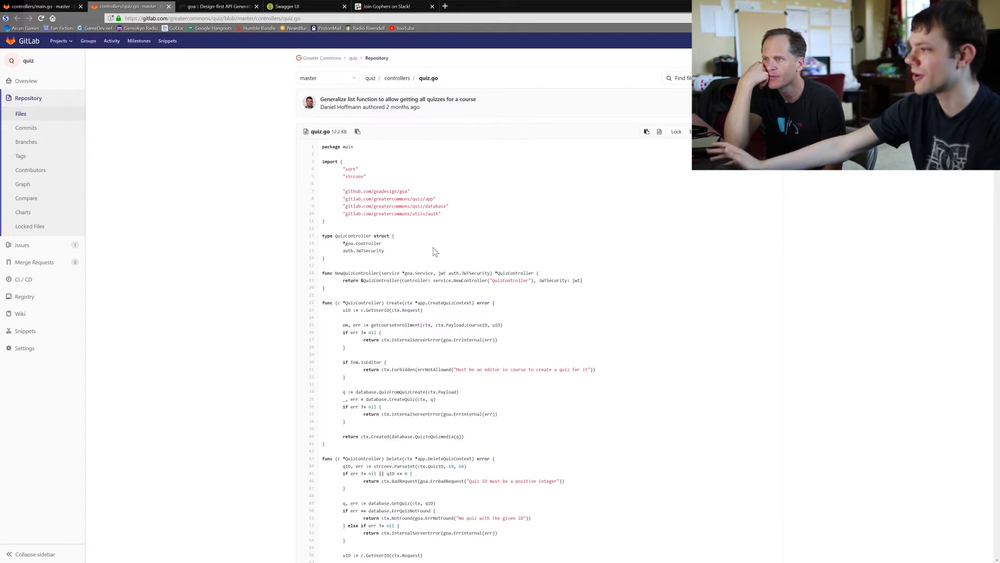
{"action": "mouse_move", "coordinate": [363, 244]}
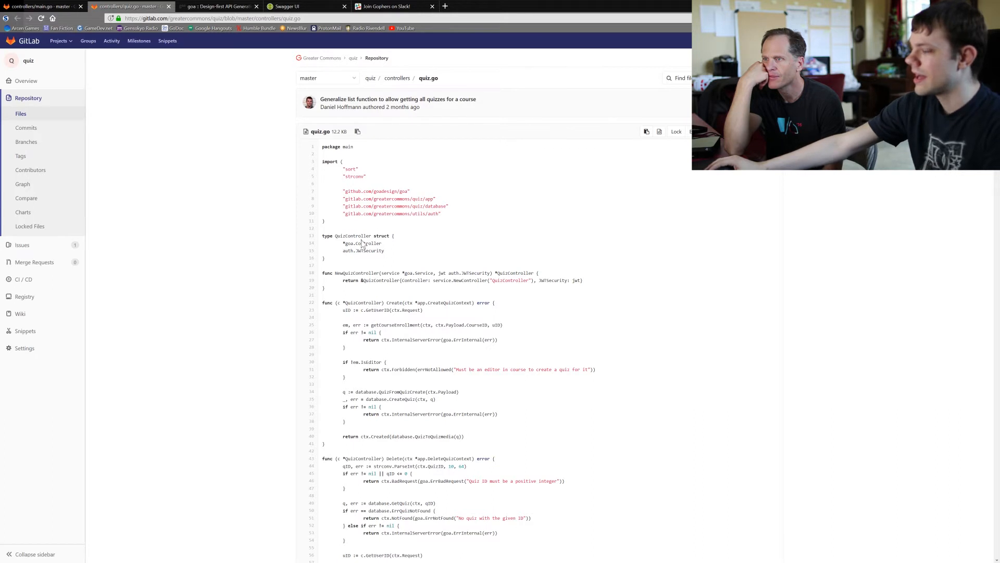
{"action": "double_click", "coordinate": [361, 236]}
{"action": "type", "text": "quizdesign"}
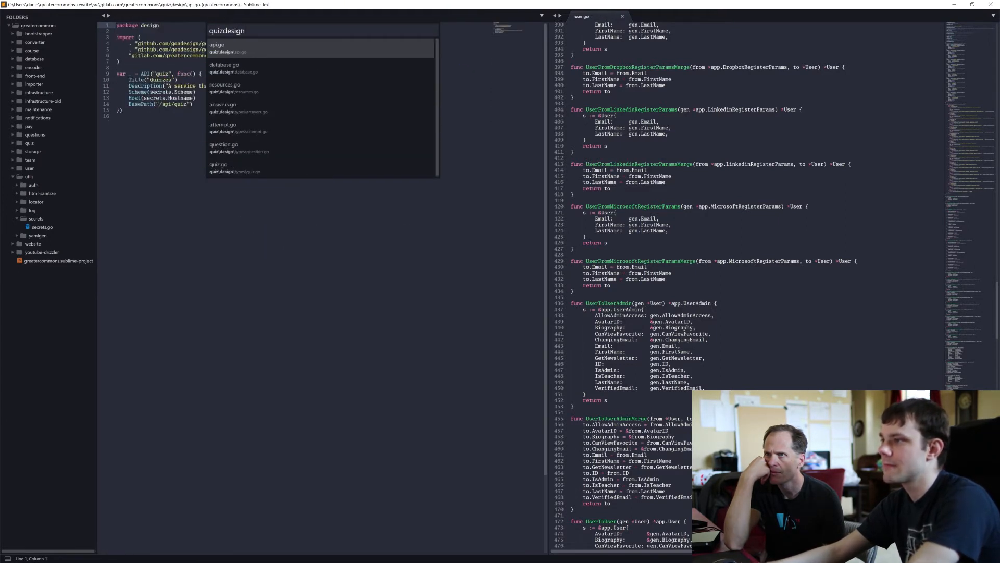
- Open design/resources.go on the left and controllers/quiz.go on the right
{"action": "left_click", "coordinate": [225, 88]}
{"action": "type", "text": "quizcontro"}
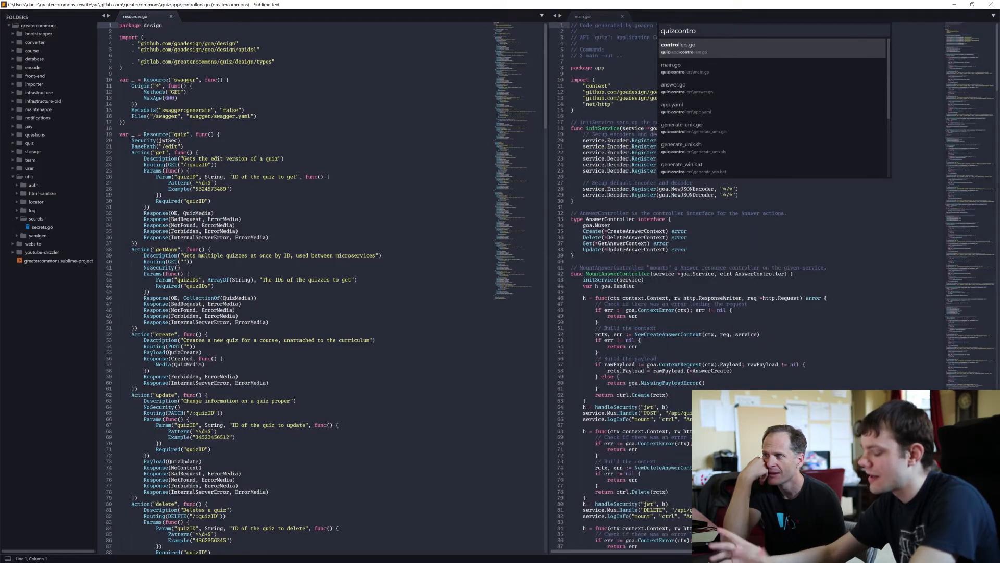
{"action": "left_click", "coordinate": [701, 64]}
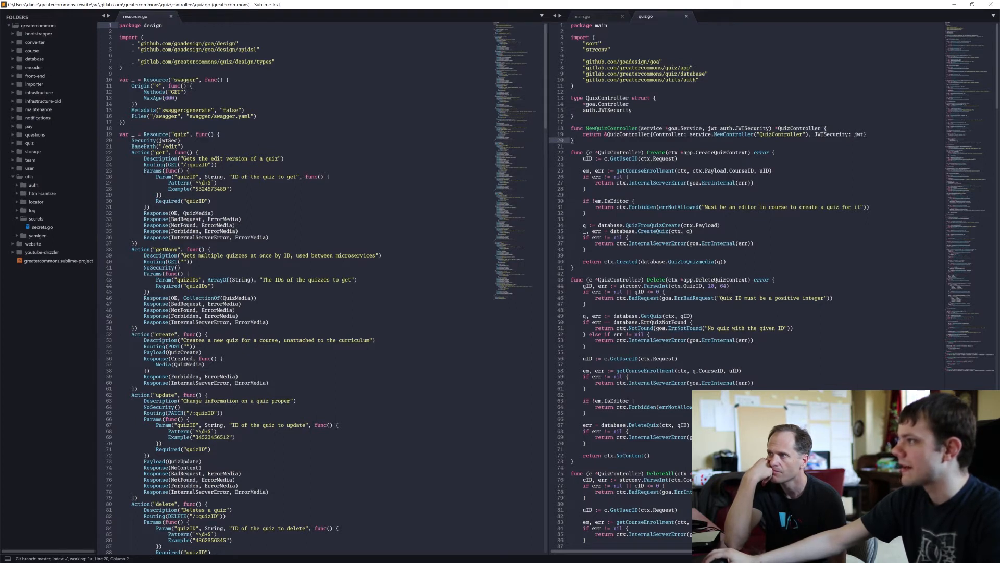
{"action": "double_click", "coordinate": [656, 152]}
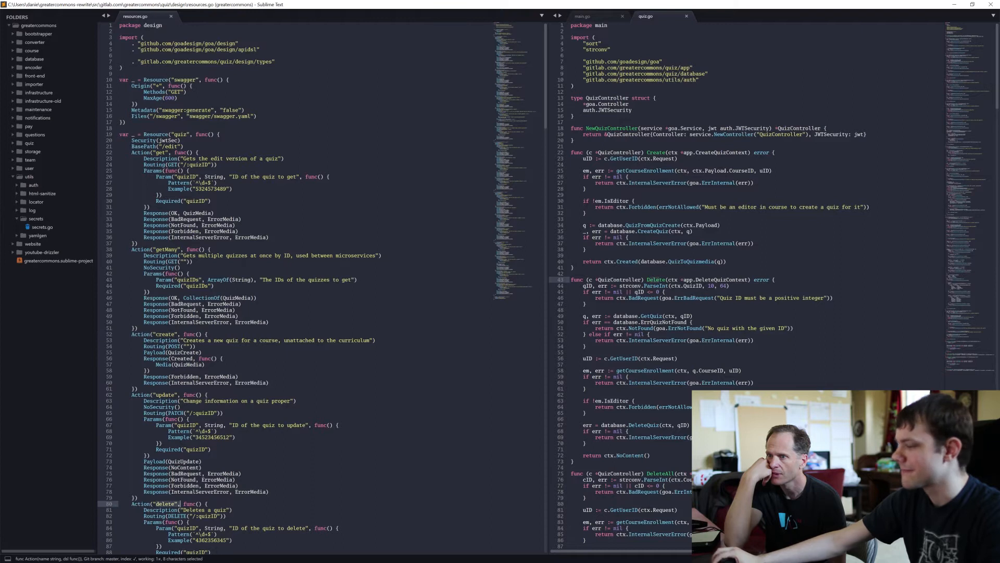
{"action": "scroll", "scroll_direction": "down", "scroll_amount": 3}
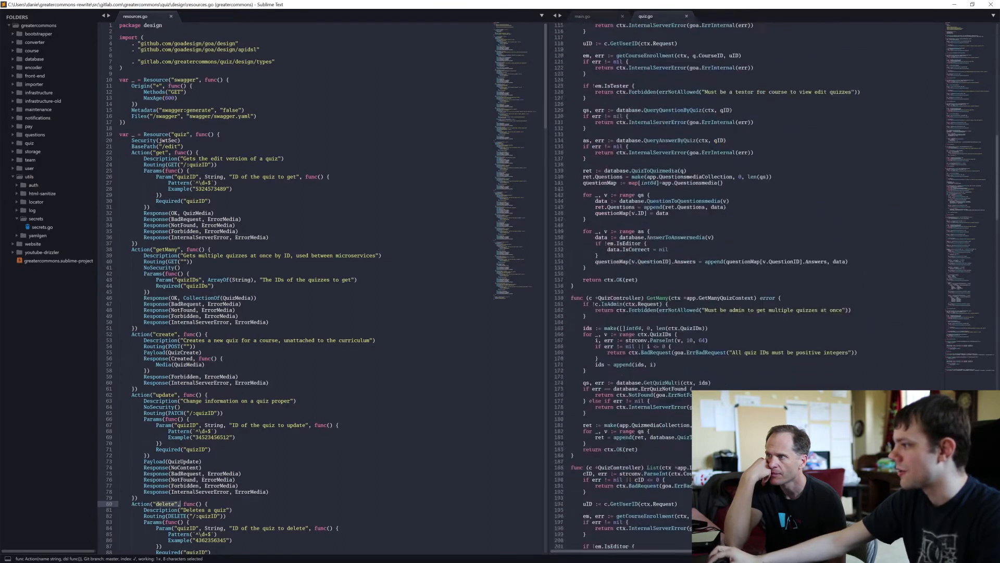
{"action": "scroll", "scroll_direction": "down", "scroll_amount": 3}
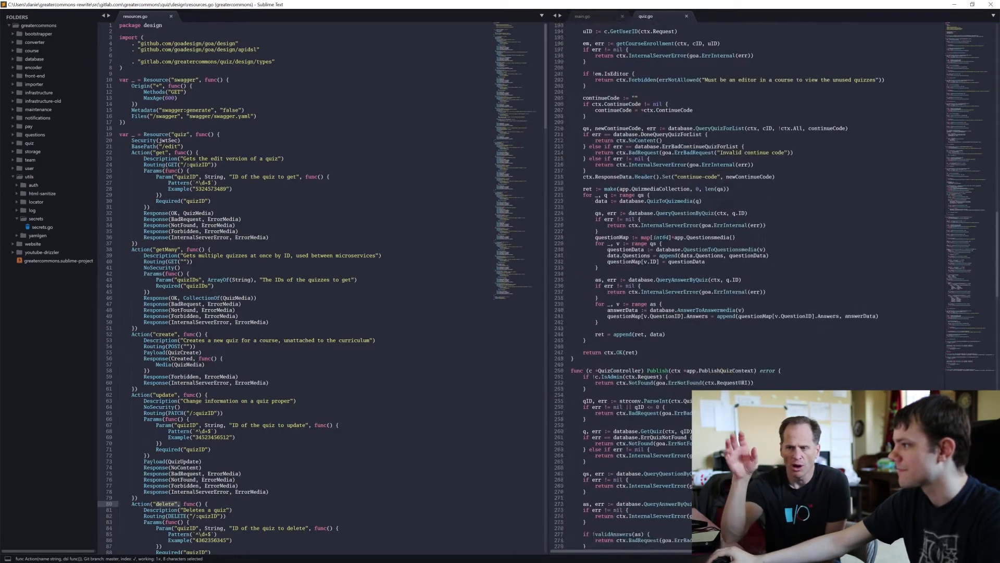
{"action": "scroll", "scroll_direction": "up", "scroll_amount": 3}
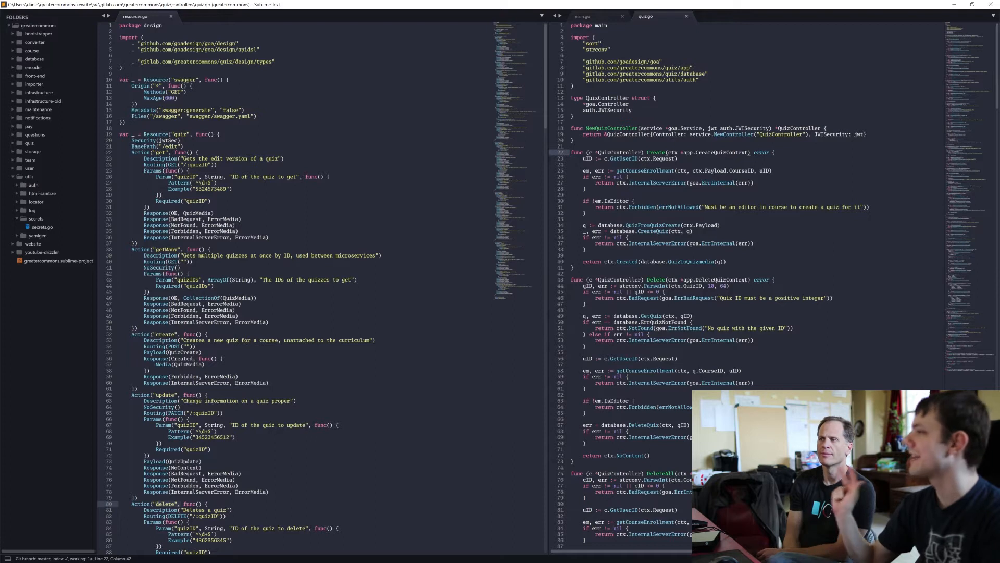
{"action": "mouse_move", "coordinate": [507, 210]}
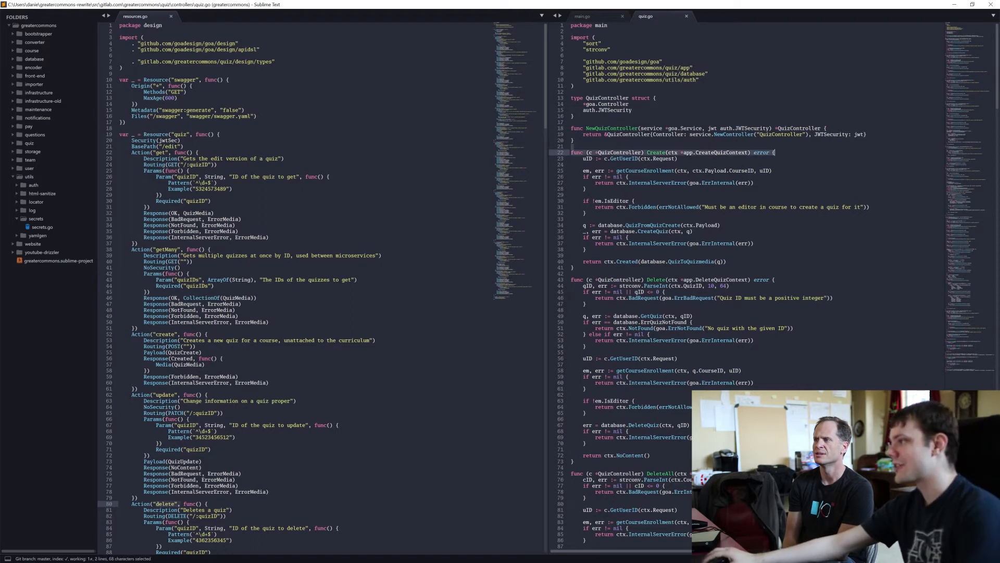
- Inspect the uID variable in the Create handler while searching for the quiz design files
{"action": "type", "text": "c"}
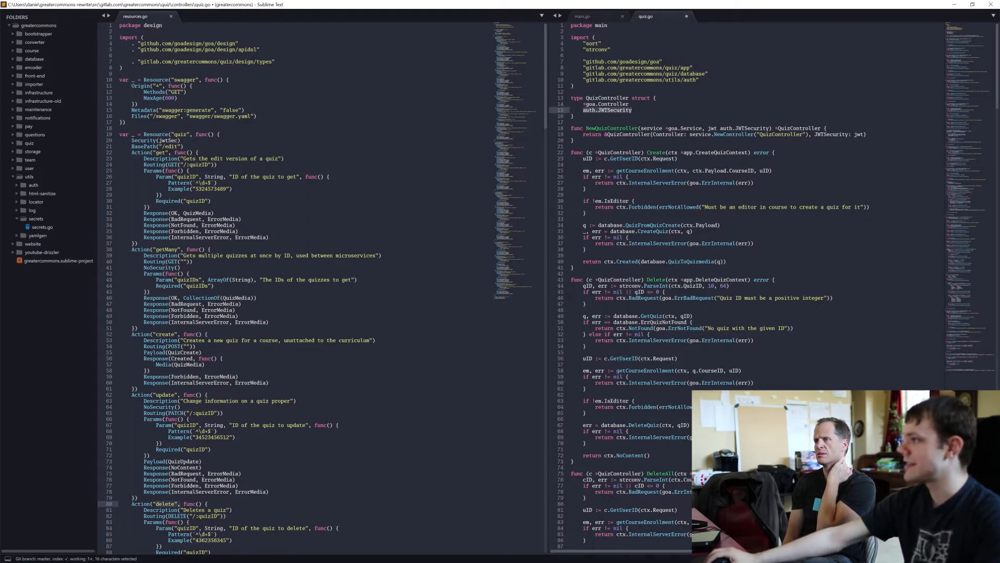
{"action": "left_click", "coordinate": [613, 158]}
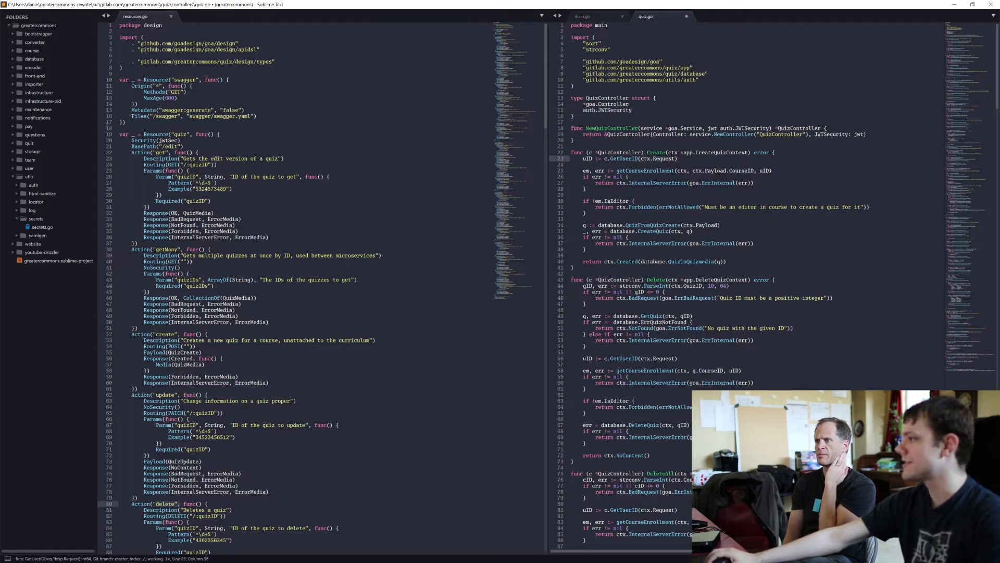
{"action": "double_click", "coordinate": [587, 158]}
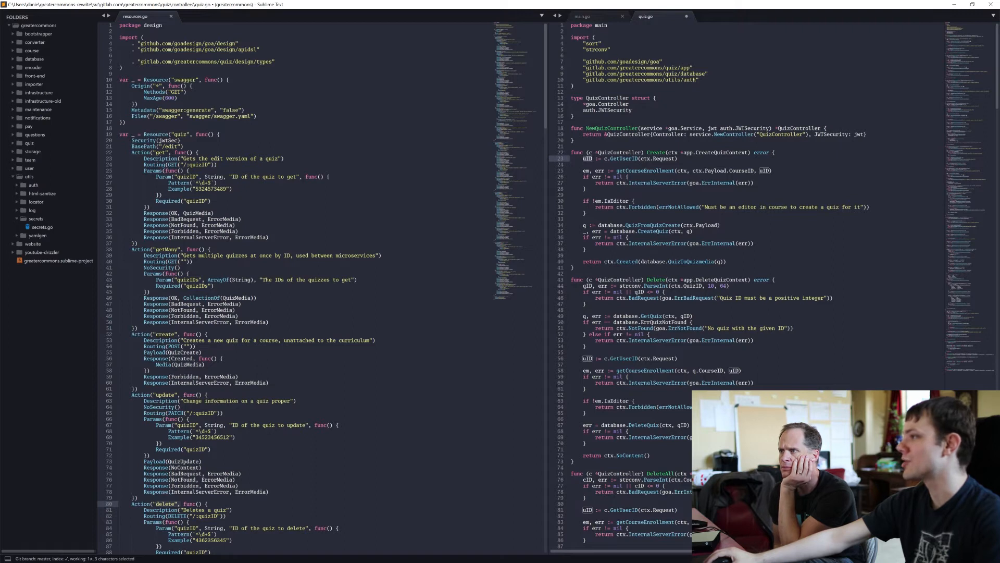
{"action": "mouse_move", "coordinate": [585, 165]}
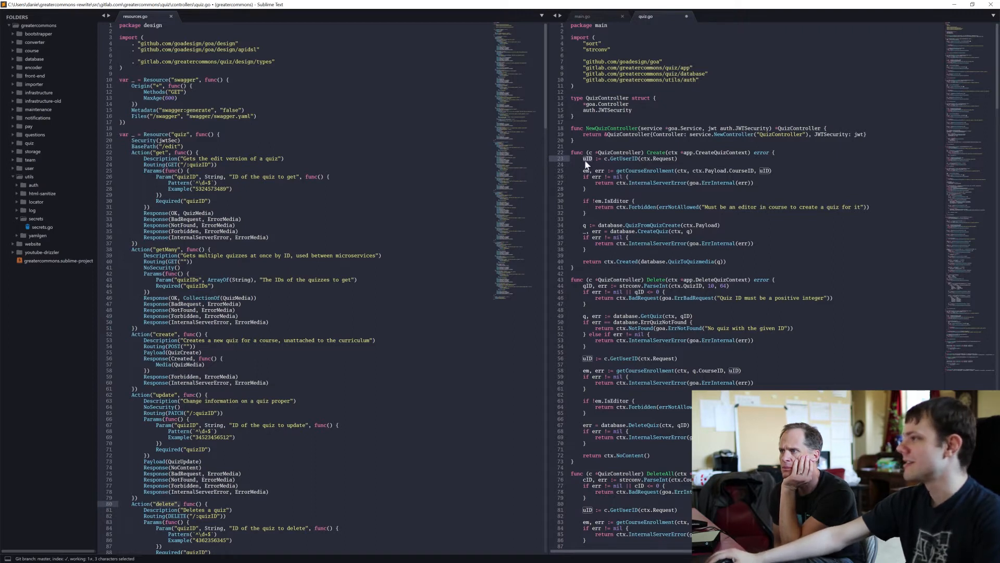
{"action": "left_click", "coordinate": [591, 158]}
{"action": "type", "text": "quizdesignt"}
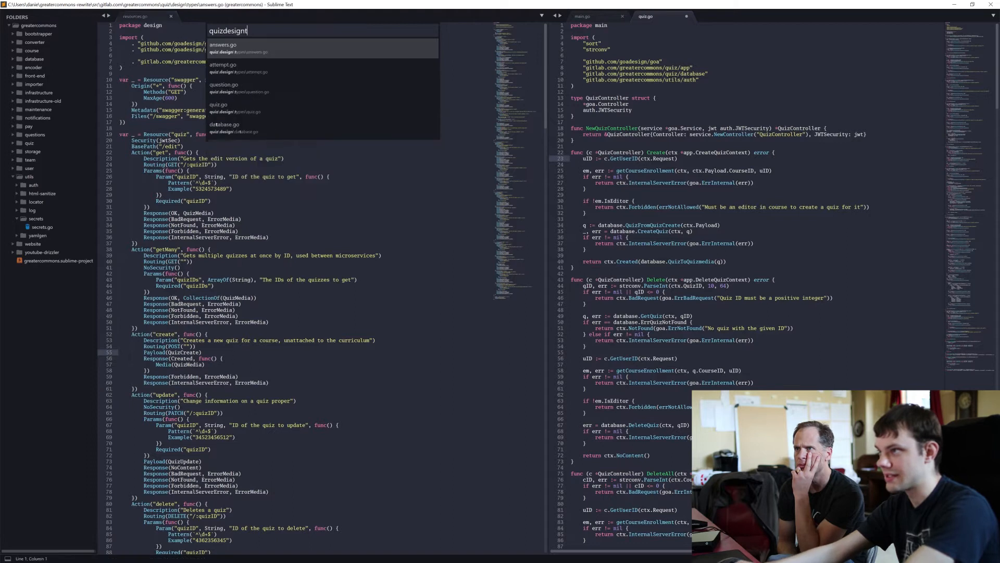
- Open the quiz design types file, highlight CourseID, and start a ctx.Pay line in Create
{"action": "left_click", "coordinate": [219, 105]}
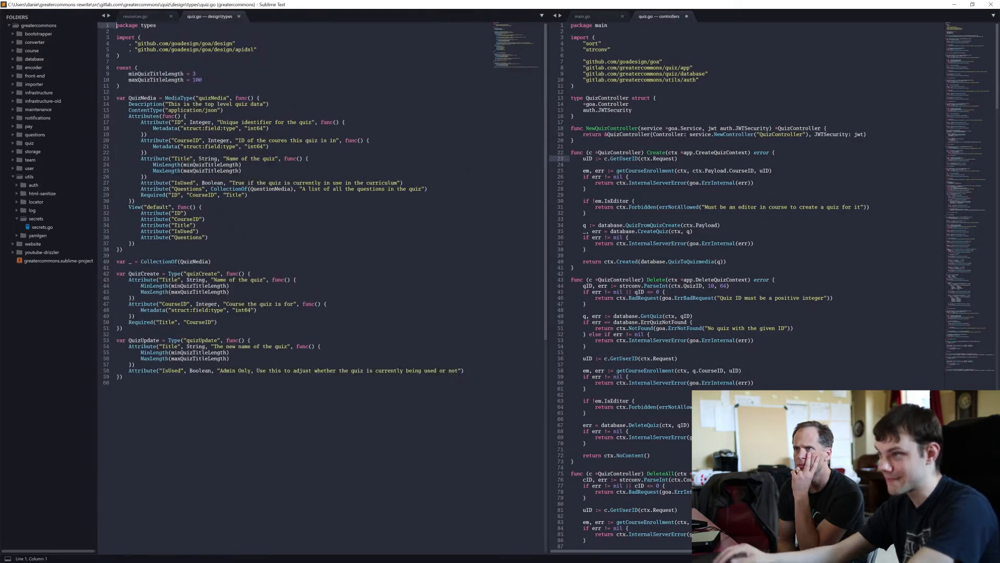
{"action": "double_click", "coordinate": [145, 273]}
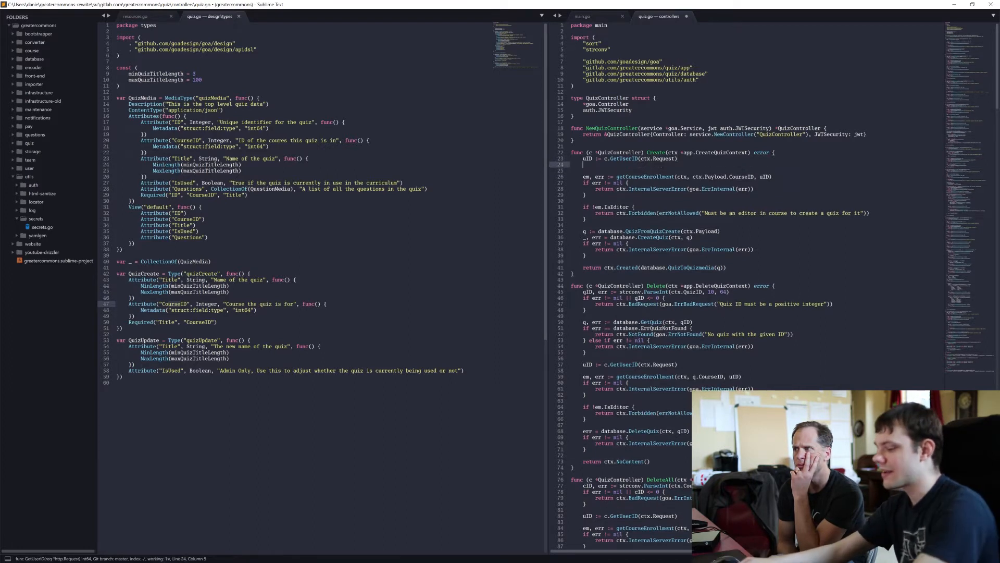
{"action": "type", "text": "ctx."}
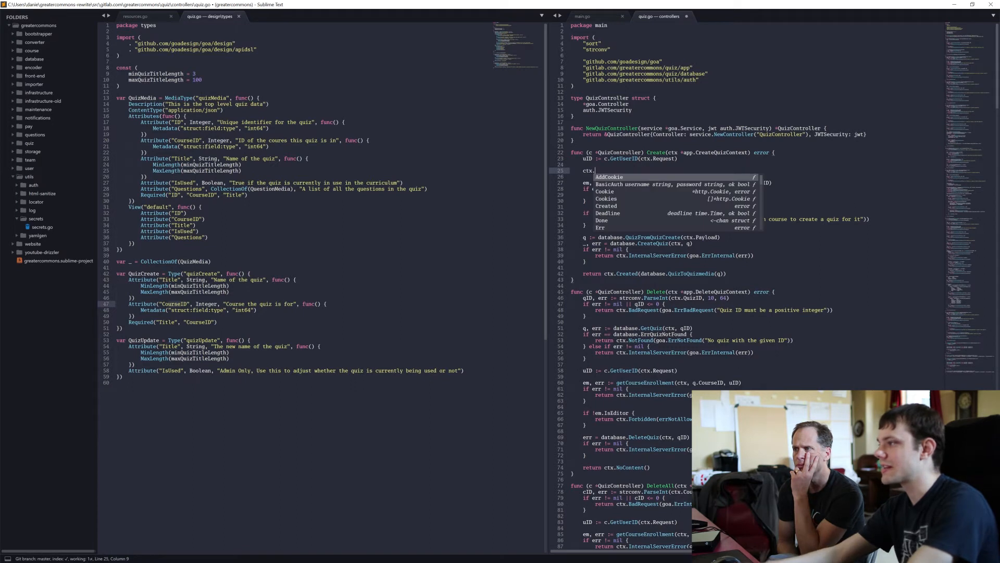
{"action": "type", "text": "Pay"}
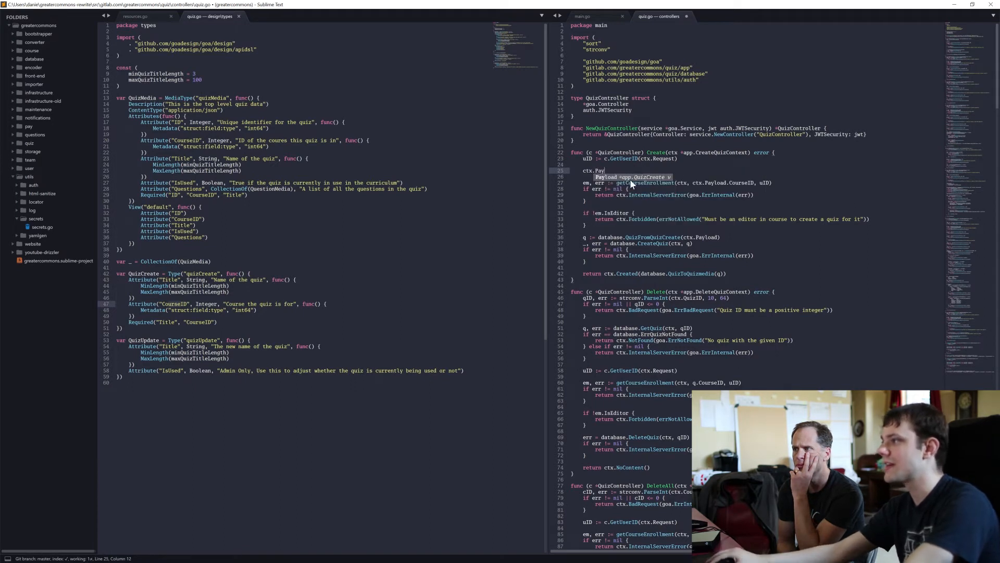
{"action": "mouse_move", "coordinate": [630, 184]}
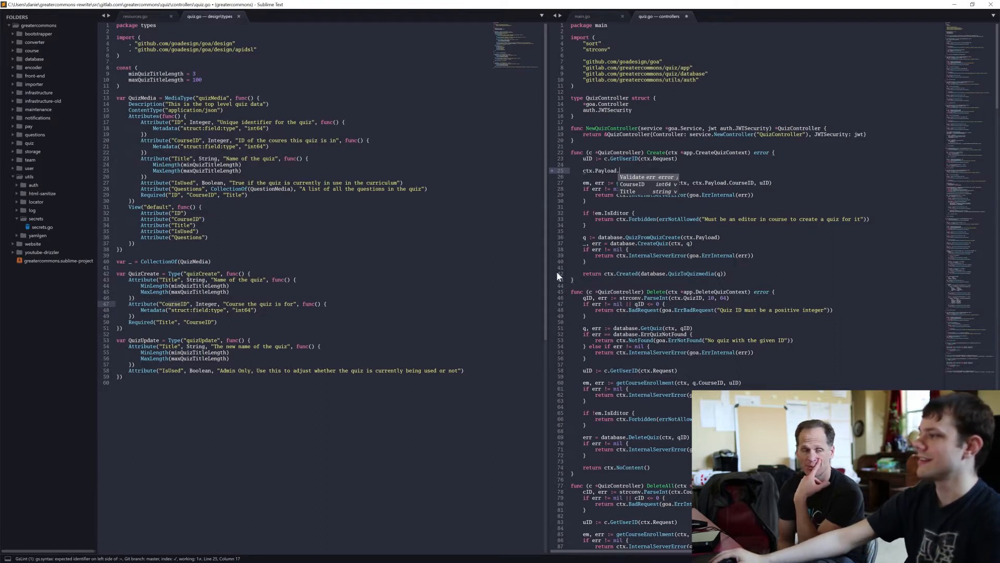
{"action": "mouse_move", "coordinate": [633, 197]}
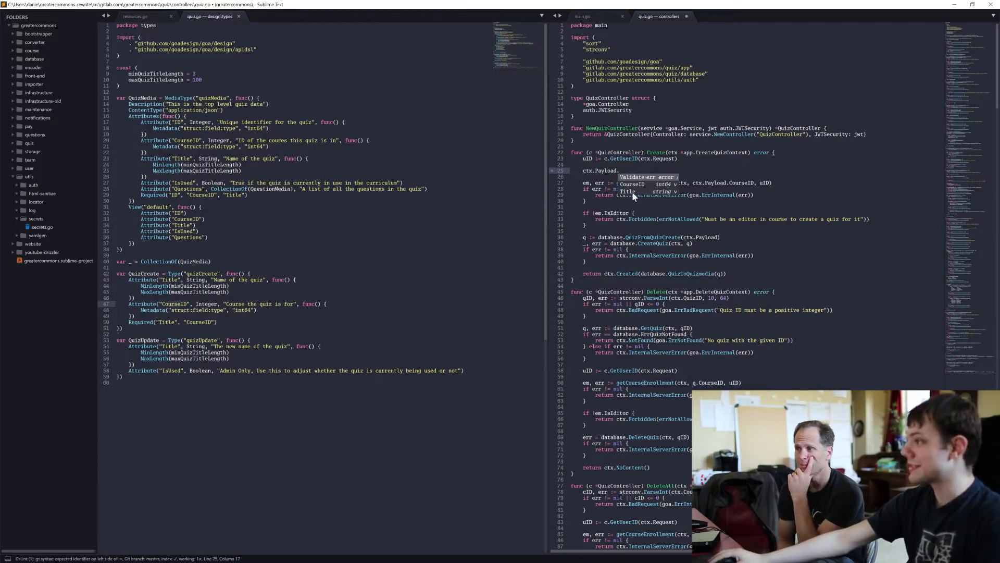
{"action": "mouse_move", "coordinate": [642, 190]}
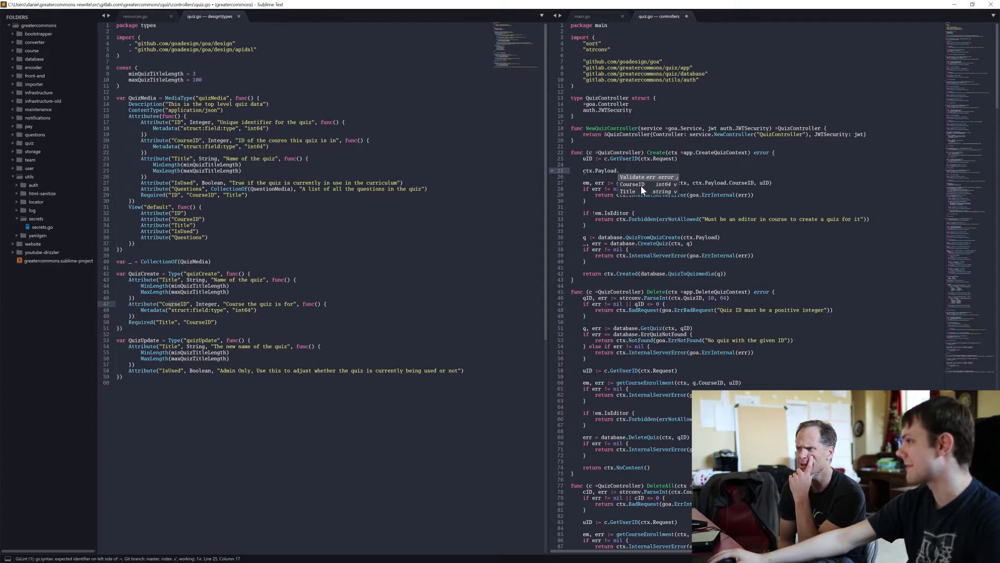
{"action": "mouse_move", "coordinate": [643, 191]}
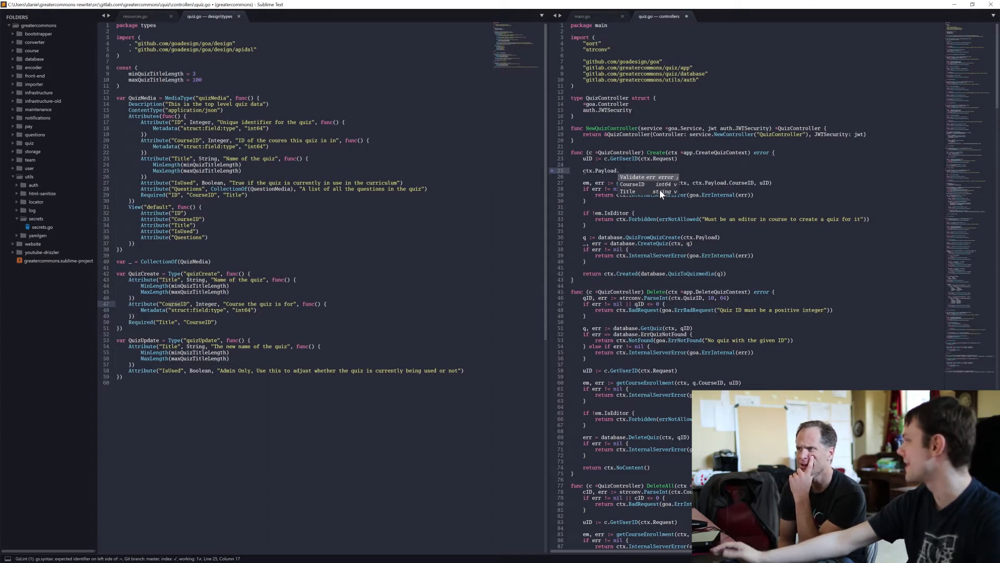
{"action": "mouse_move", "coordinate": [660, 197]}
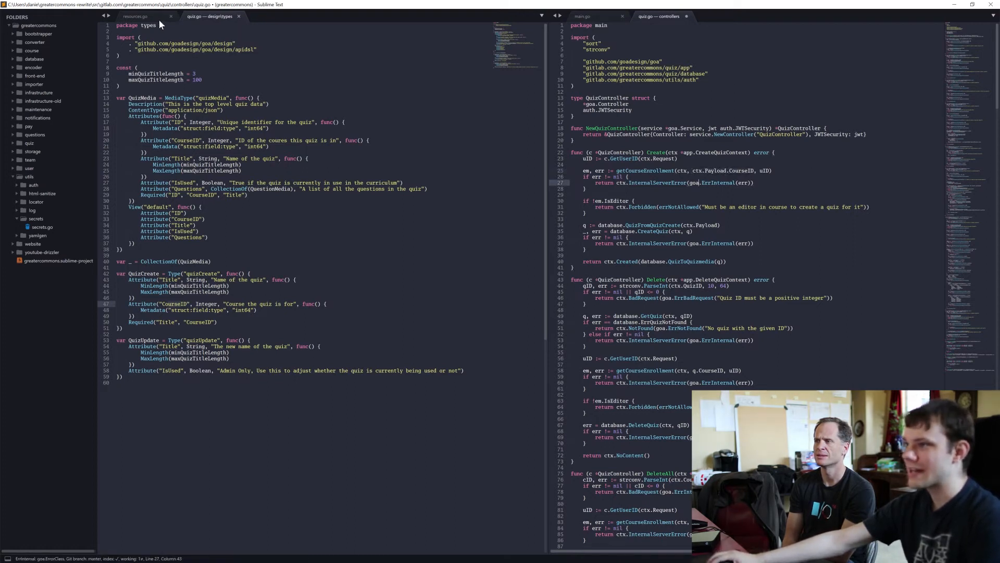
- Show resources.go on the left and scroll the controller through the Get handler and back up
{"action": "left_click", "coordinate": [138, 16]}
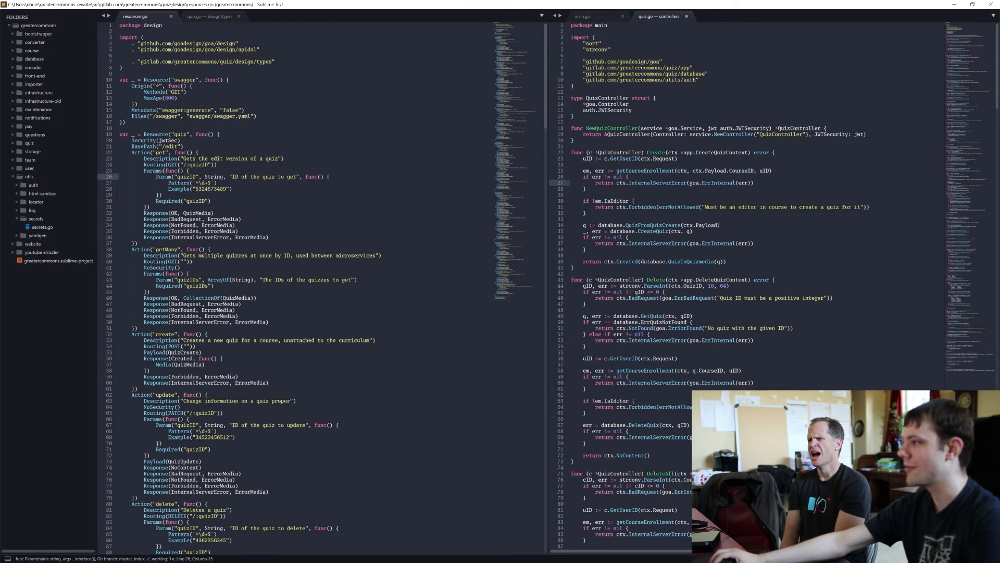
{"action": "scroll", "scroll_direction": "down", "scroll_amount": 3}
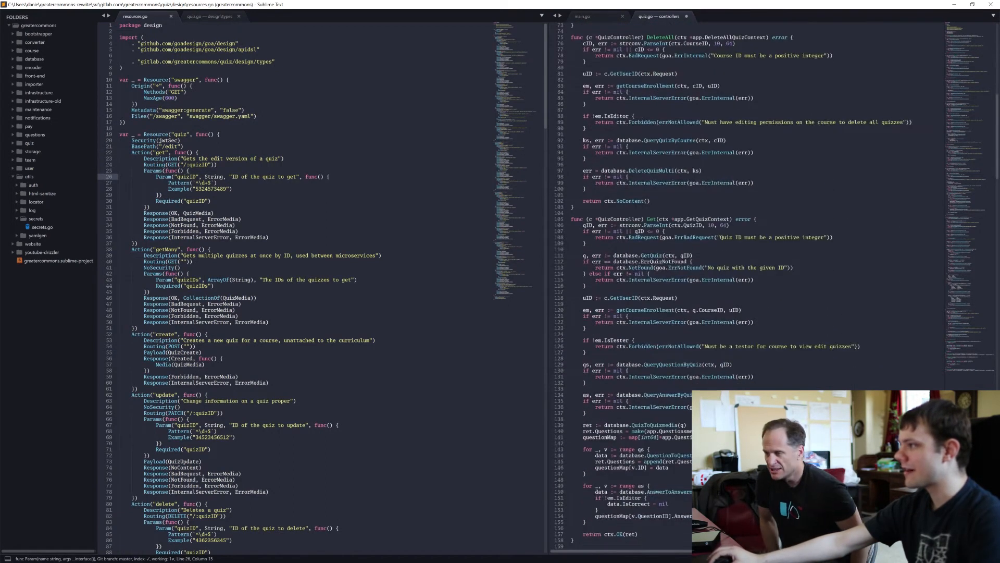
{"action": "double_click", "coordinate": [636, 219]}
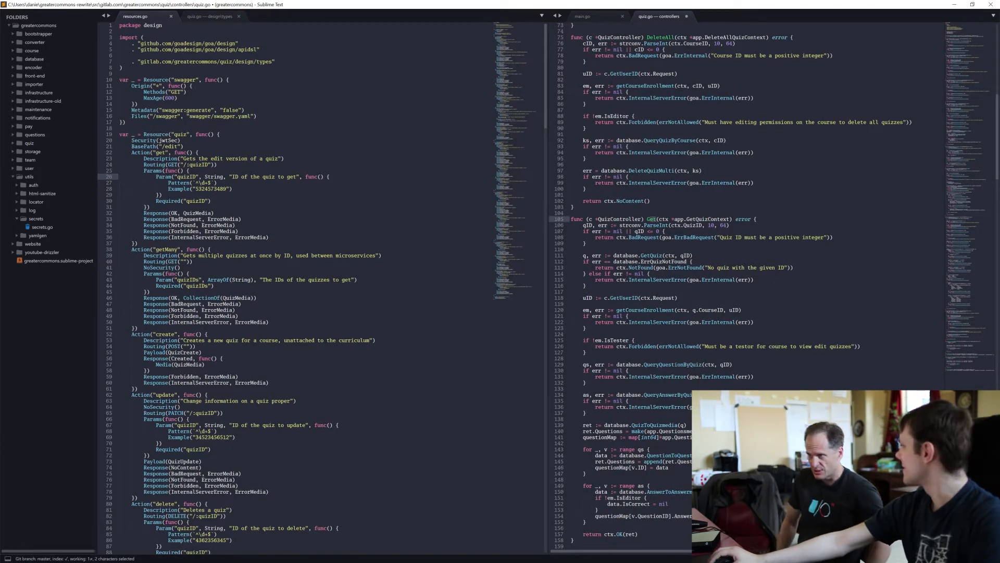
{"action": "scroll", "scroll_direction": "down", "scroll_amount": 3}
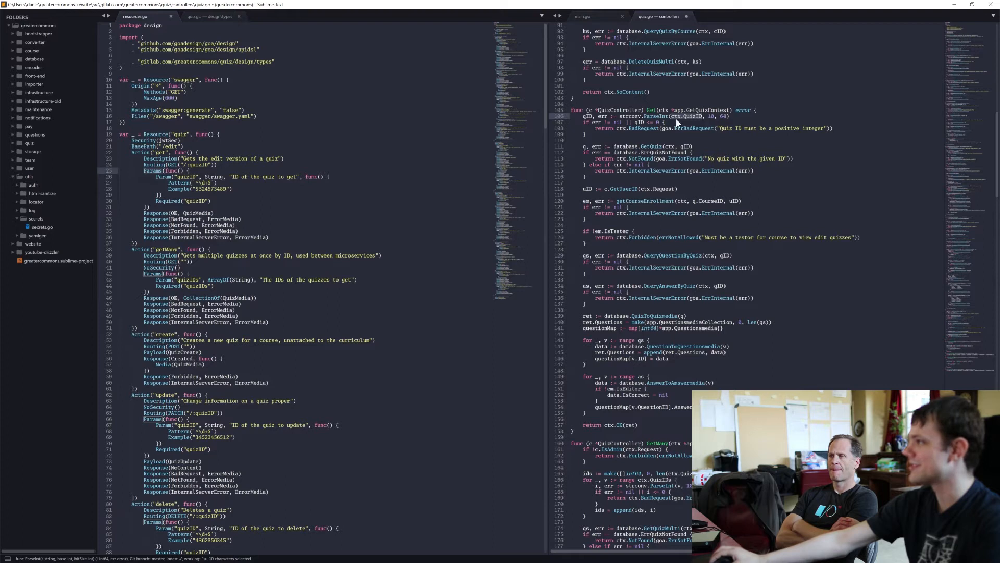
{"action": "mouse_move", "coordinate": [570, 178]}
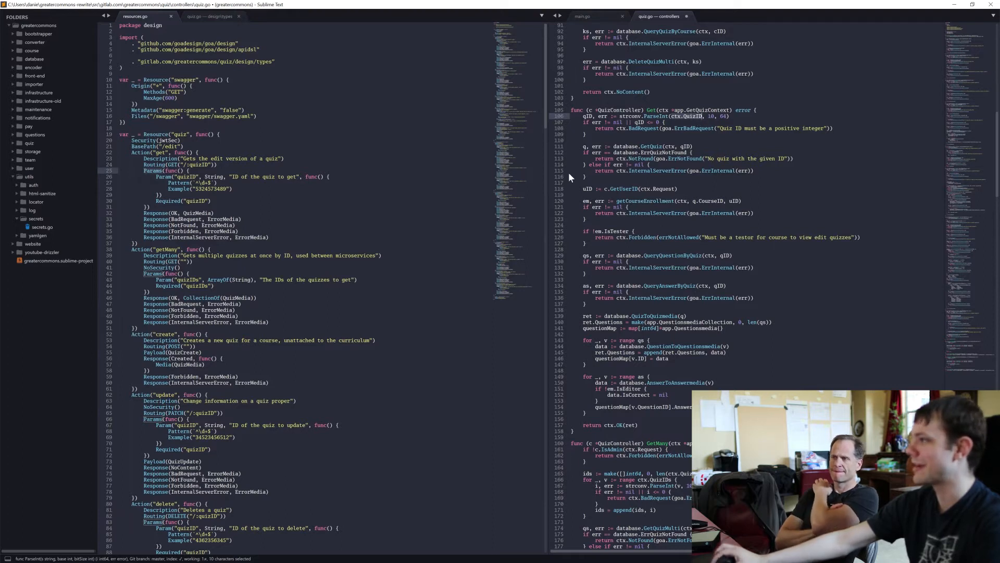
{"action": "scroll", "scroll_direction": "up", "scroll_amount": 3}
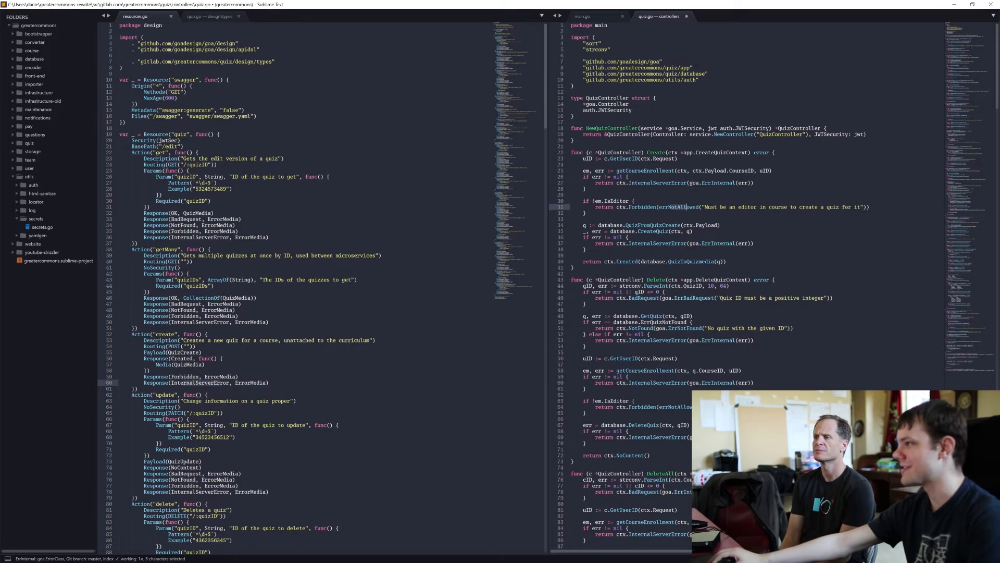
{"action": "left_click", "coordinate": [595, 16]}
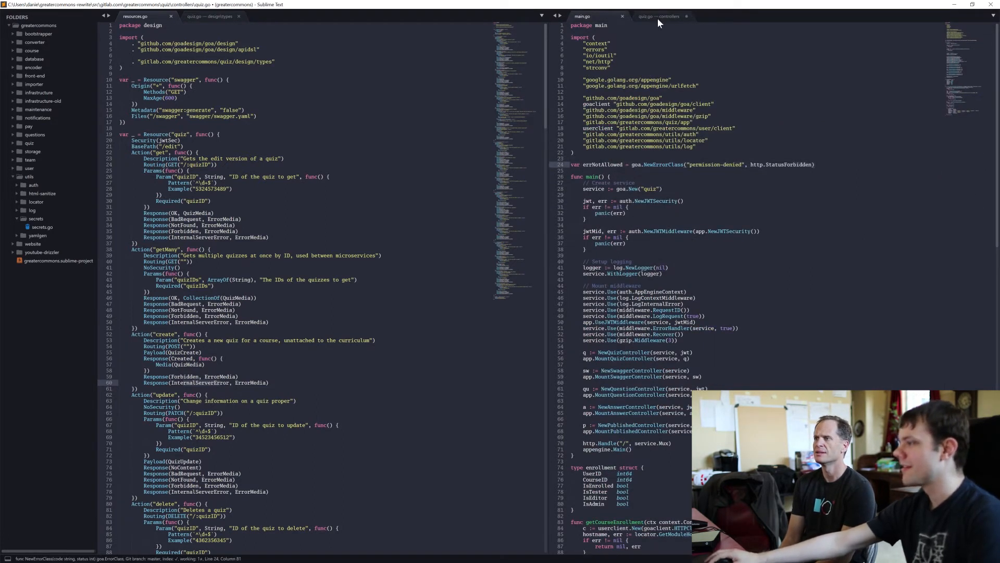
{"action": "left_click", "coordinate": [660, 15]}
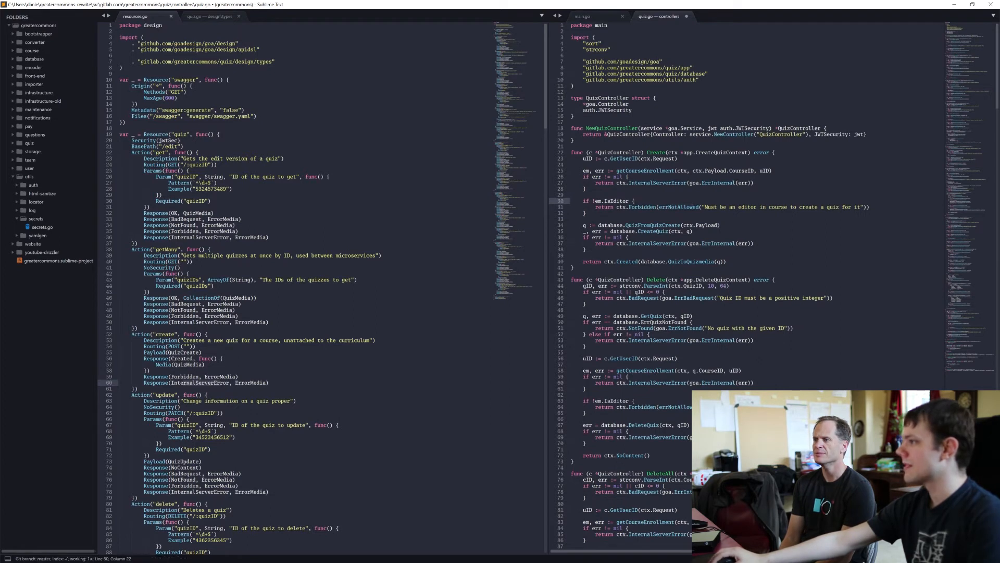
{"action": "left_click", "coordinate": [573, 266]}
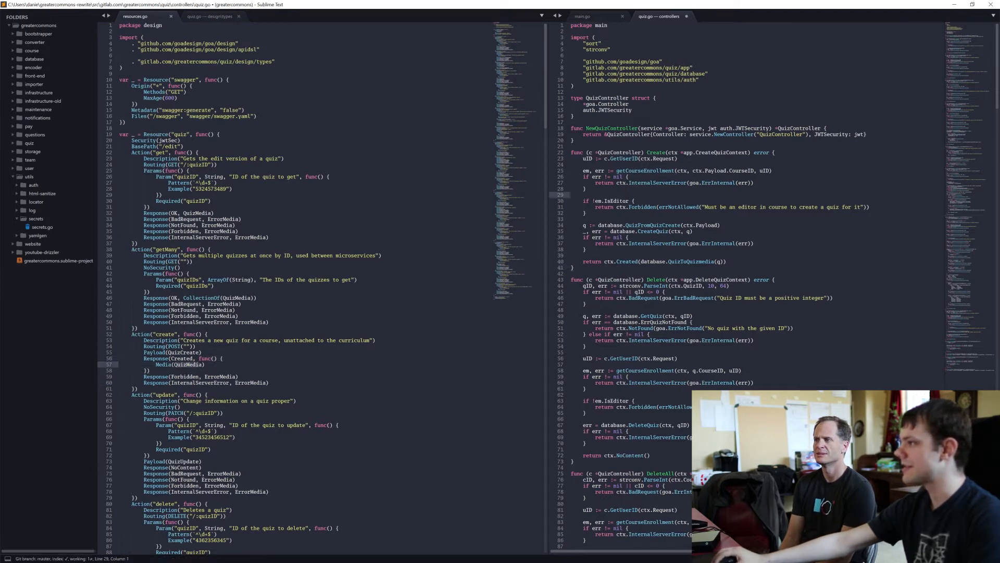
{"action": "double_click", "coordinate": [682, 260]}
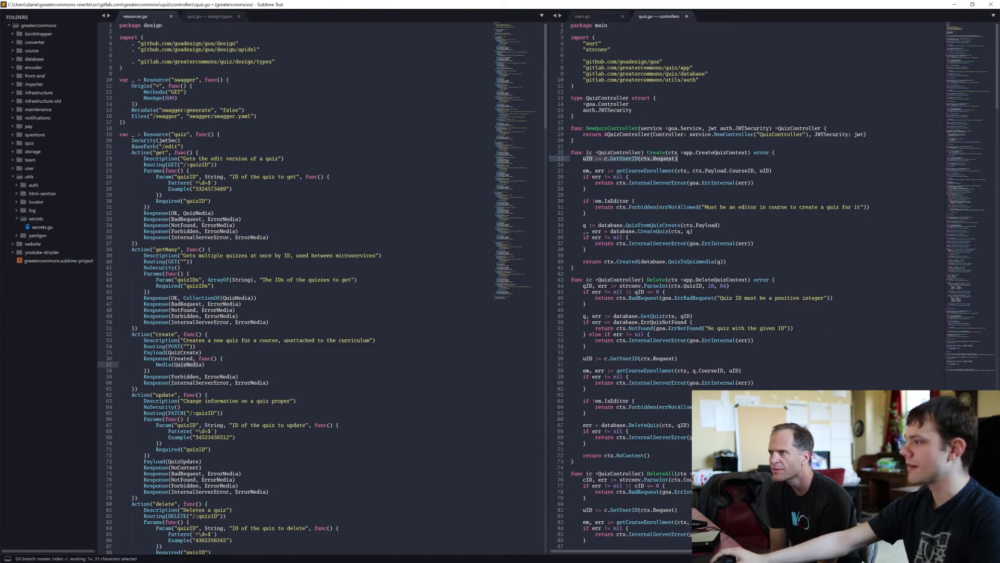
{"action": "left_click", "coordinate": [646, 170]}
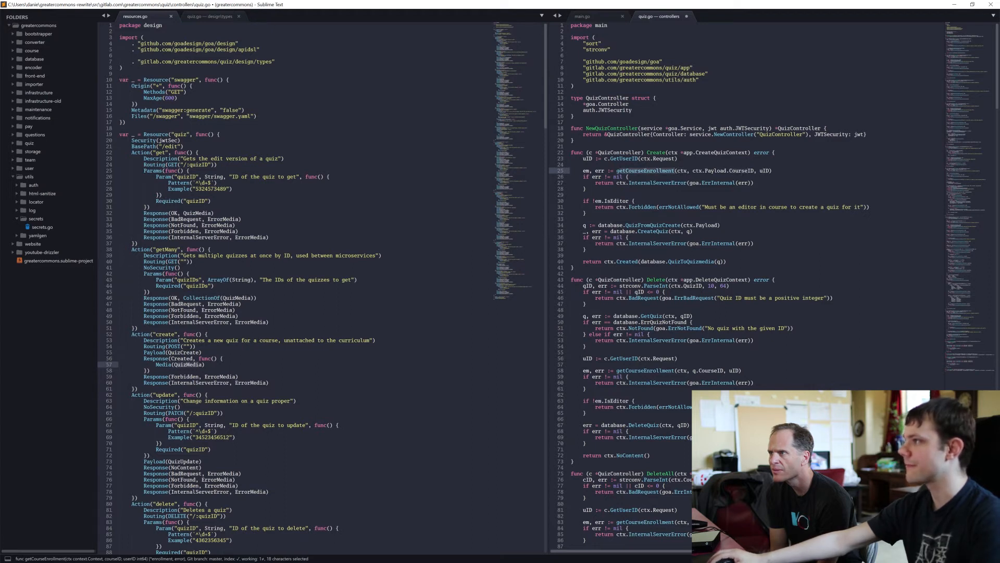
{"action": "left_click", "coordinate": [583, 15]}
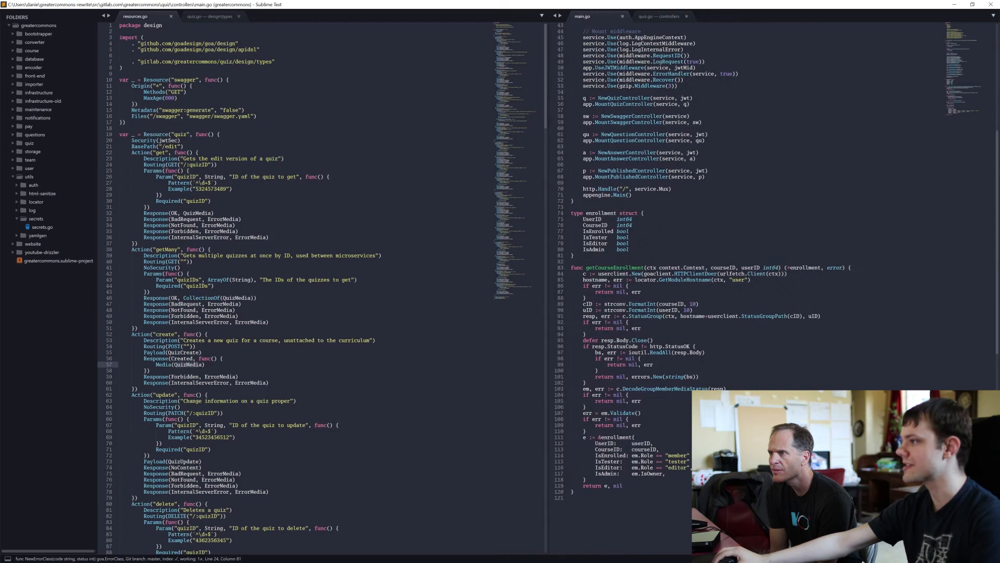
{"action": "double_click", "coordinate": [617, 268]}
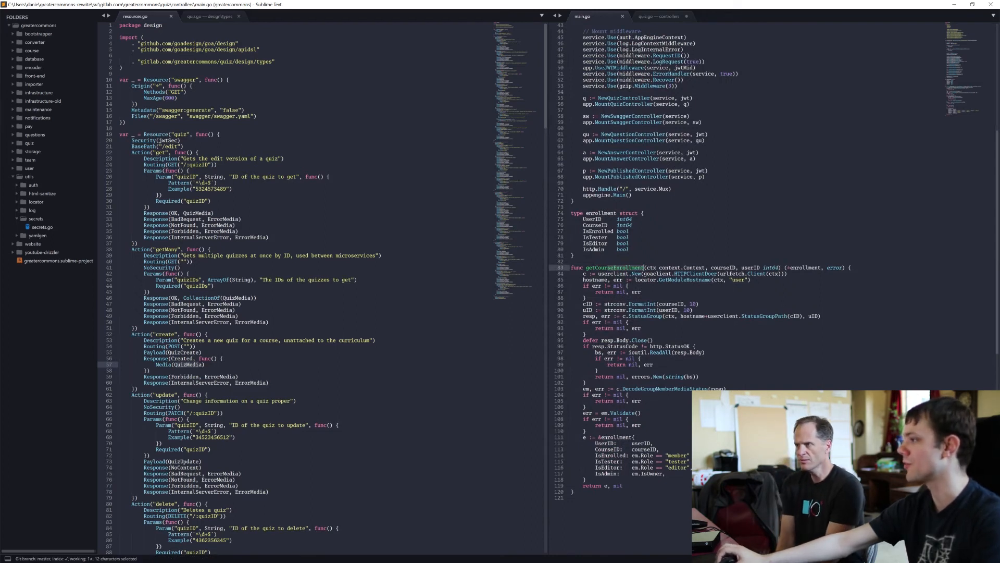
{"action": "left_click", "coordinate": [661, 16]}
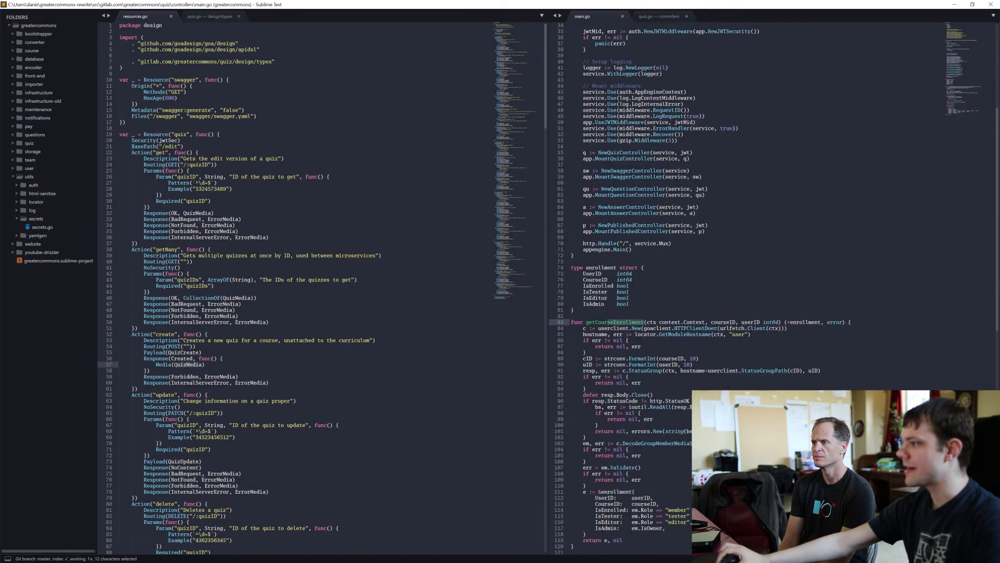
{"action": "left_click", "coordinate": [629, 297]}
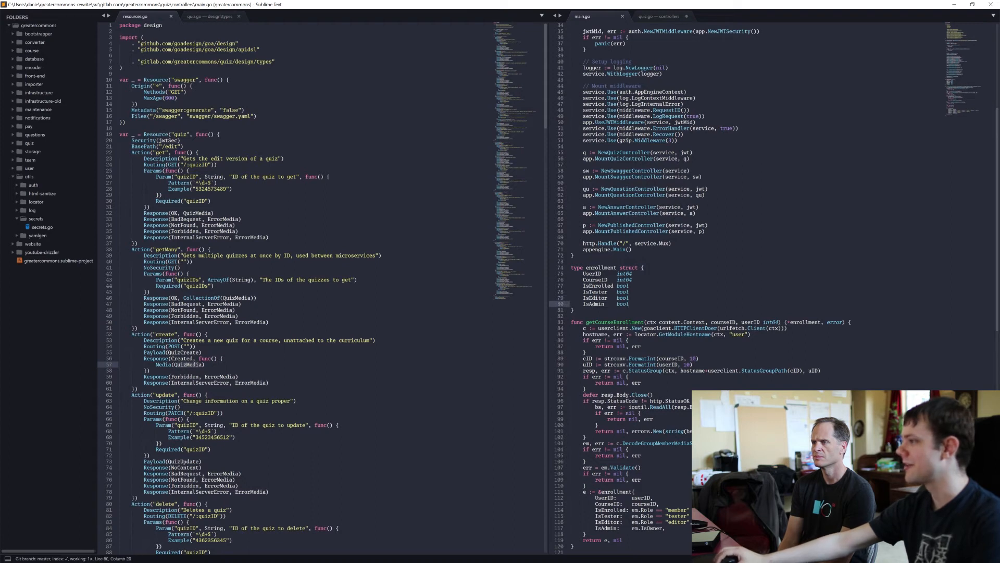
{"action": "left_click", "coordinate": [659, 15]}
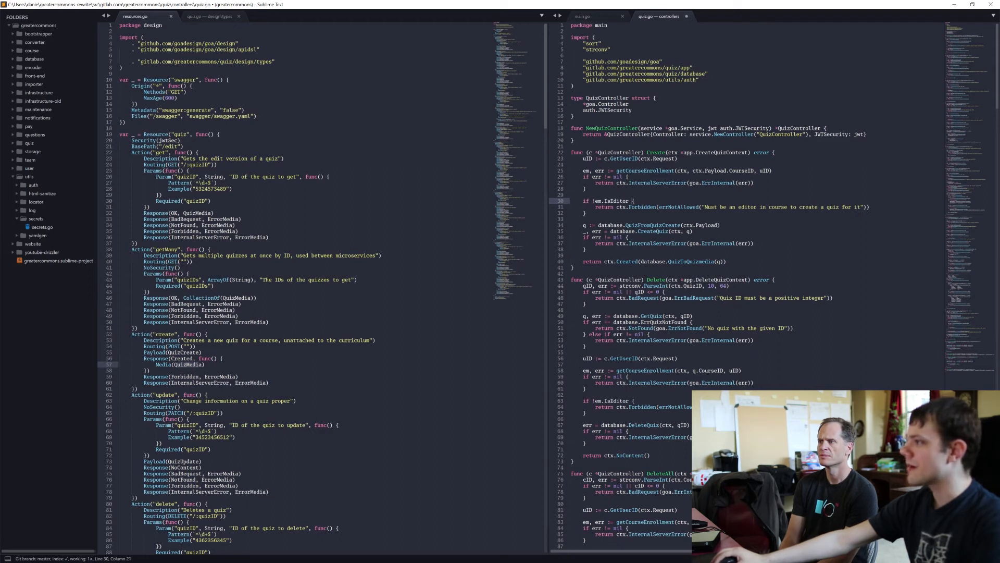
- Collapse utils, expand the quiz folder, and open its database.go design file
{"action": "double_click", "coordinate": [602, 225]}
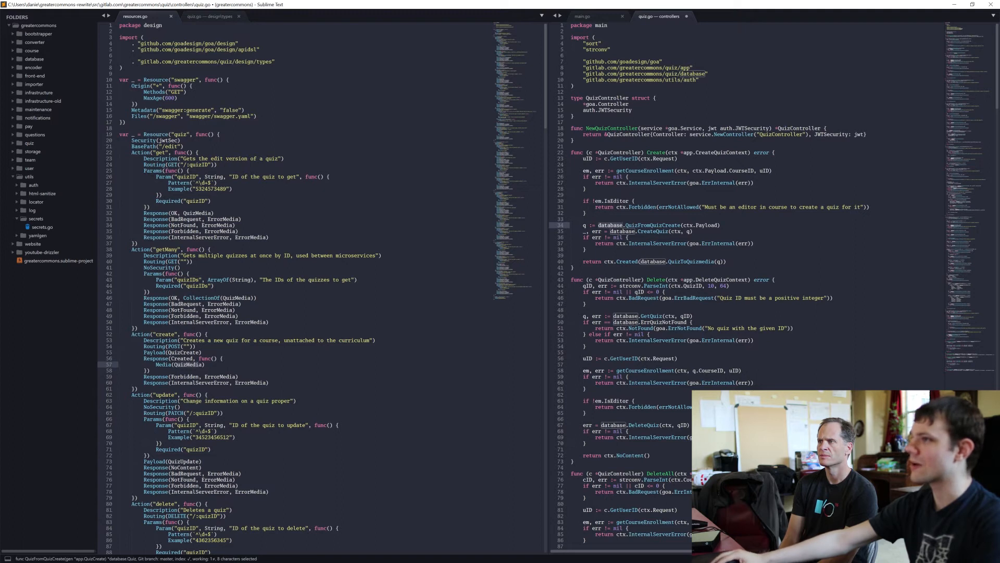
{"action": "left_click", "coordinate": [29, 176]}
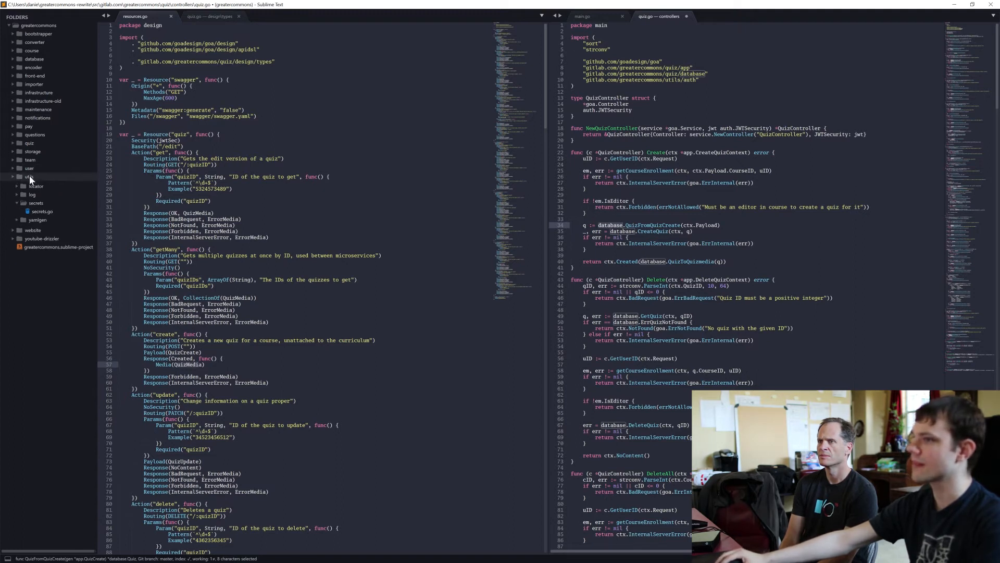
{"action": "left_click", "coordinate": [29, 142]}
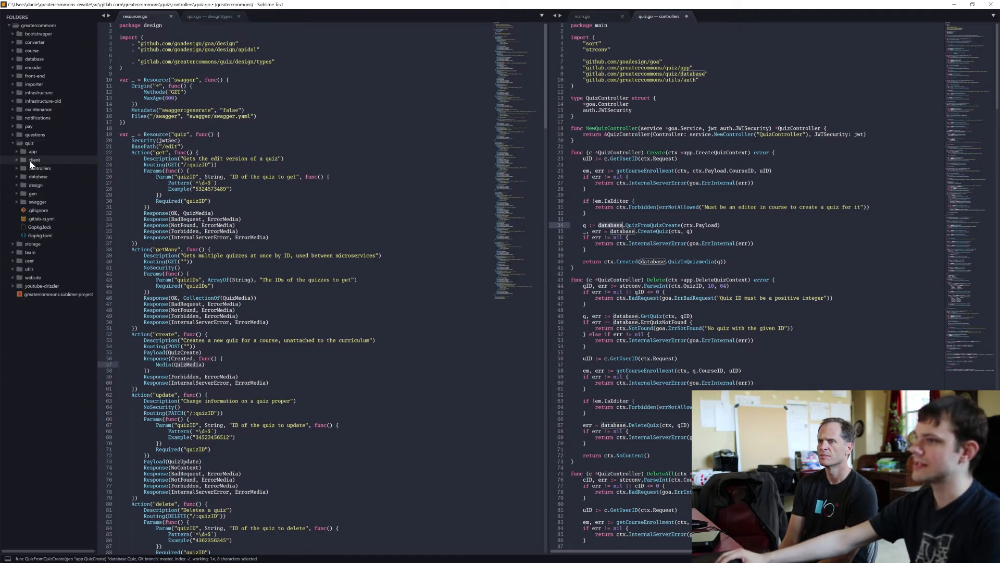
{"action": "left_click", "coordinate": [31, 184]}
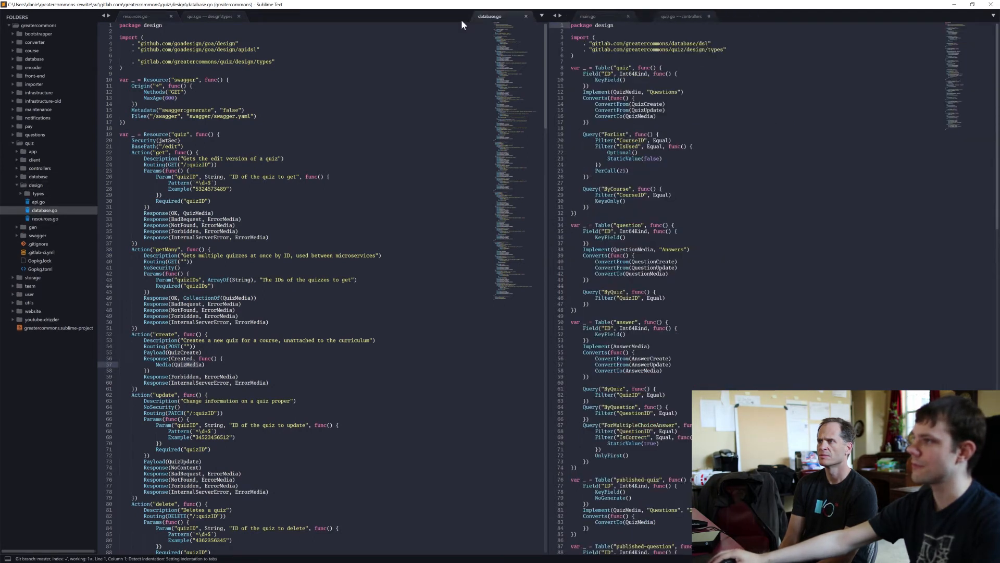
- Show database.go, then revisit the quiz types design file and its QuizCreate attributes
{"action": "left_click", "coordinate": [266, 16]}
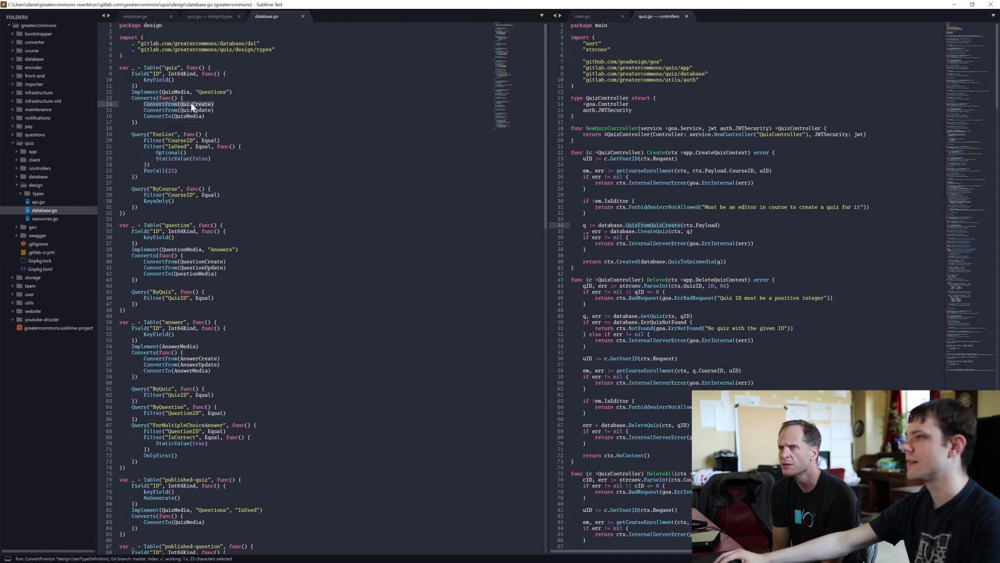
{"action": "left_click", "coordinate": [207, 15]}
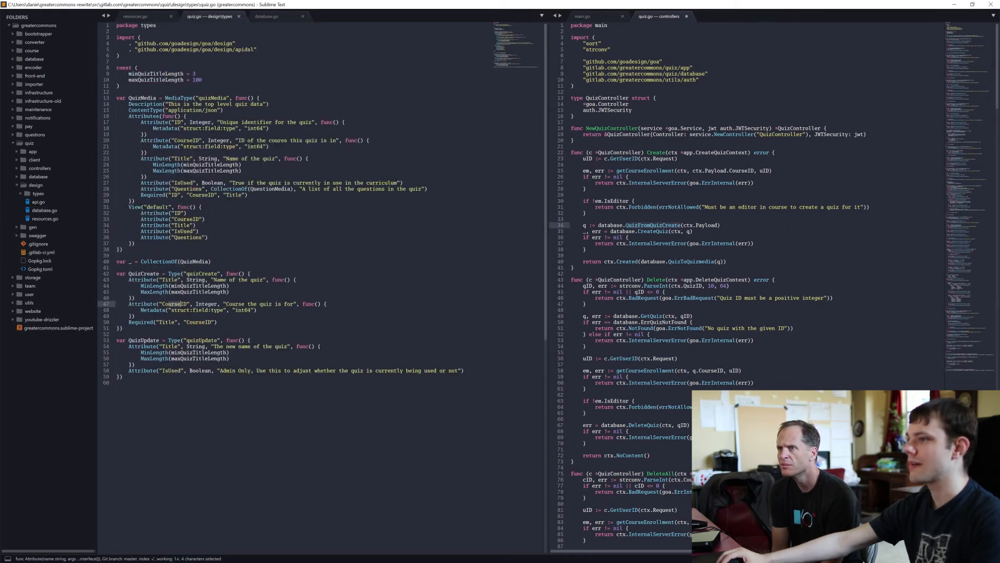
{"action": "double_click", "coordinate": [145, 273]}
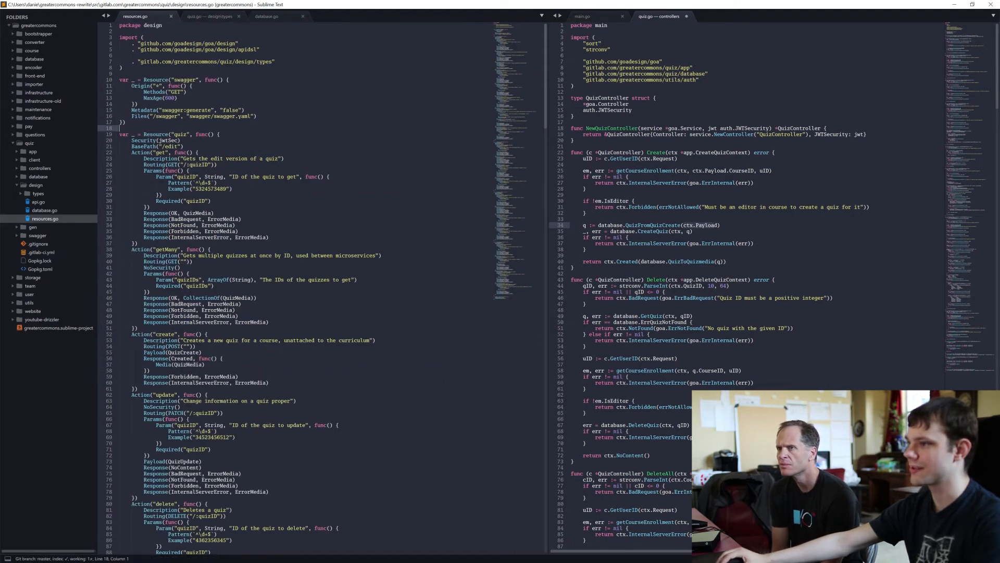
{"action": "left_click", "coordinate": [182, 352]}
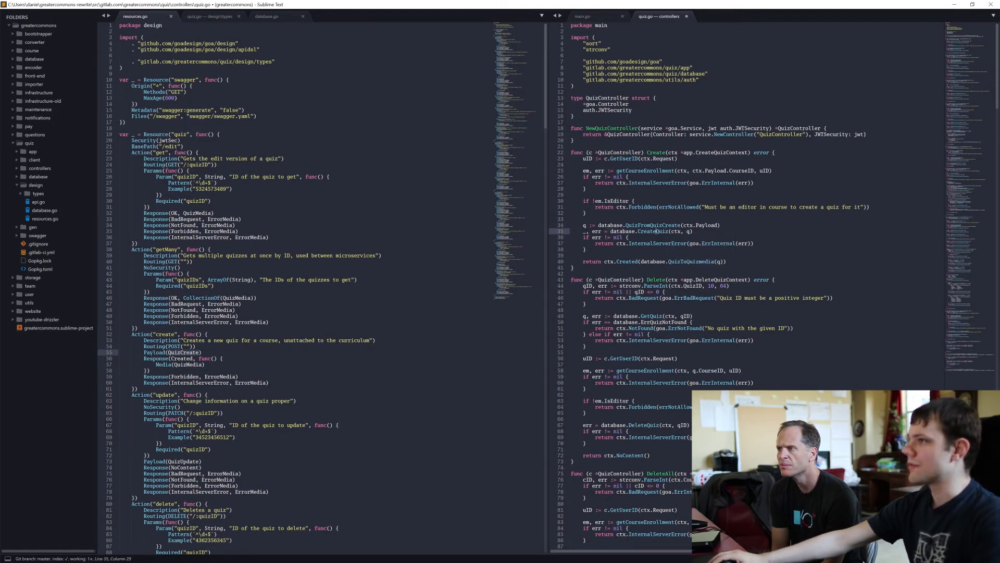
- Return to database.go with its ConvertFrom(QuizCreate) line beside the quiz.go controller
{"action": "left_click", "coordinate": [268, 15]}
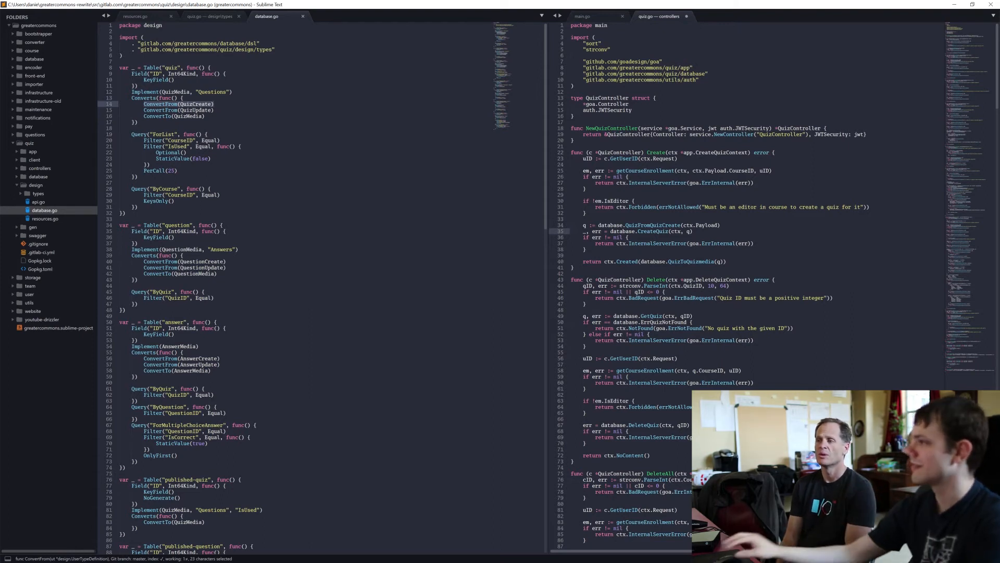
{"action": "left_click", "coordinate": [637, 231]}
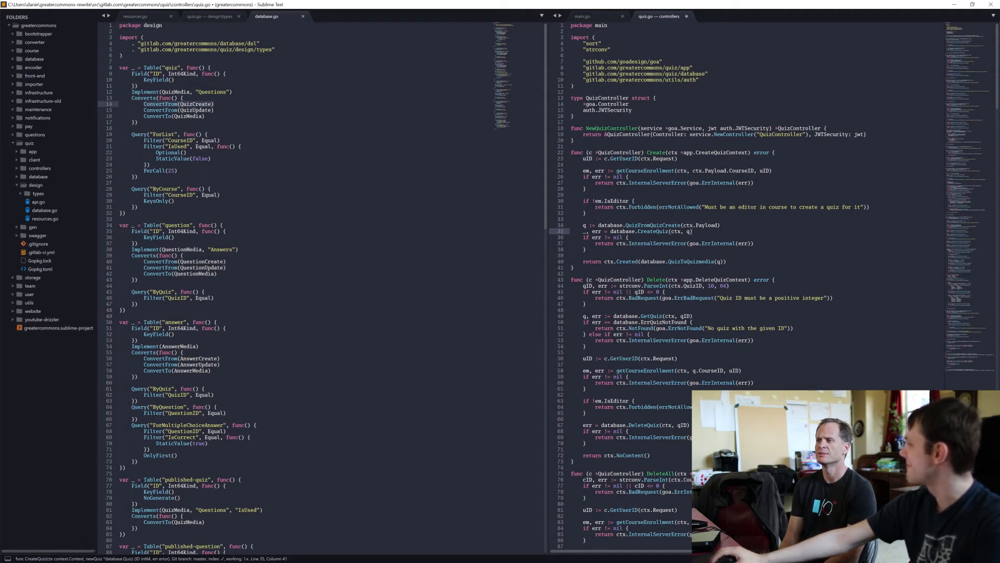
{"action": "double_click", "coordinate": [658, 231]}
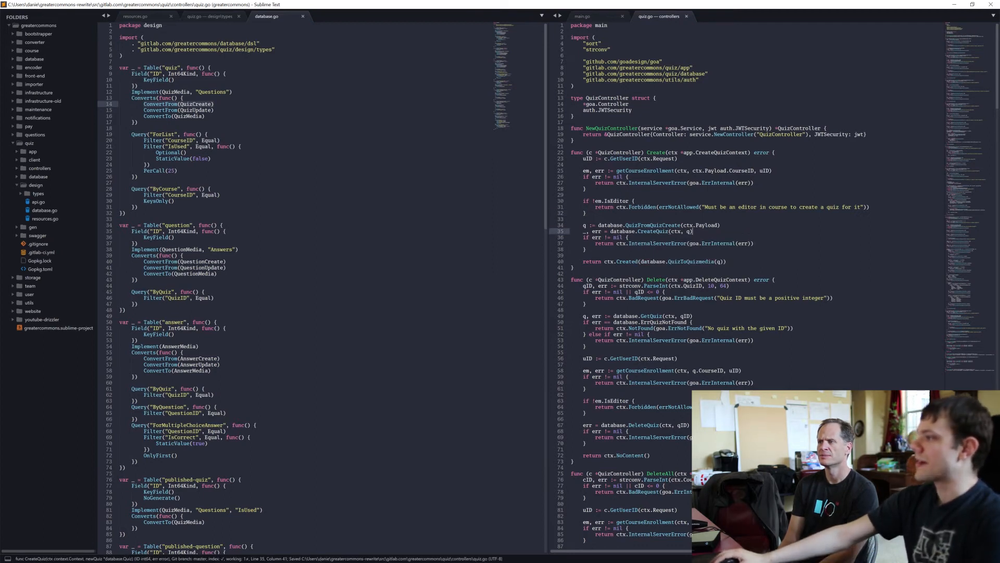
- Show the quiz design types file with QuizMedia, QuizCreate and QuizUpdate beside the Delete handler
{"action": "double_click", "coordinate": [650, 225]}
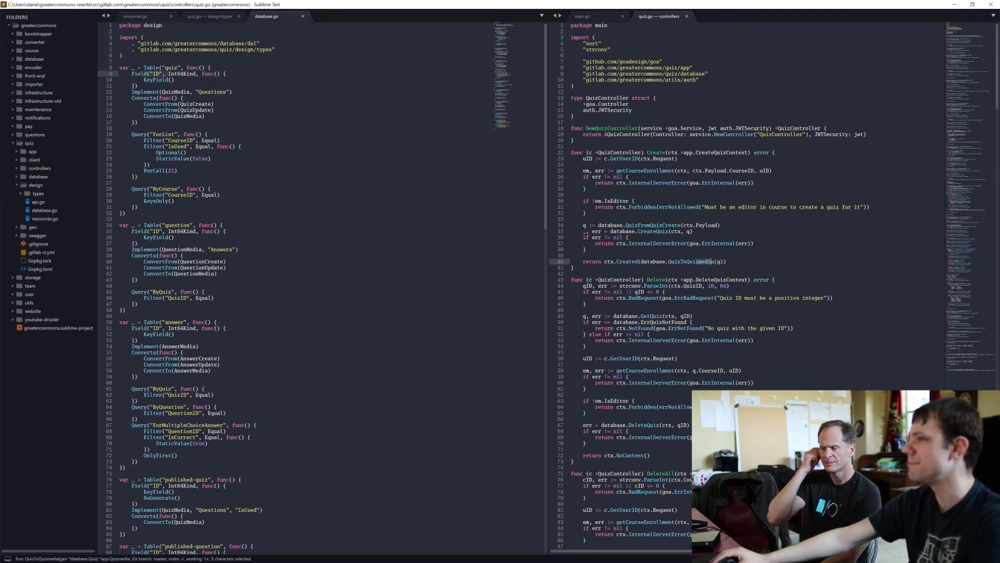
{"action": "left_click", "coordinate": [209, 16]}
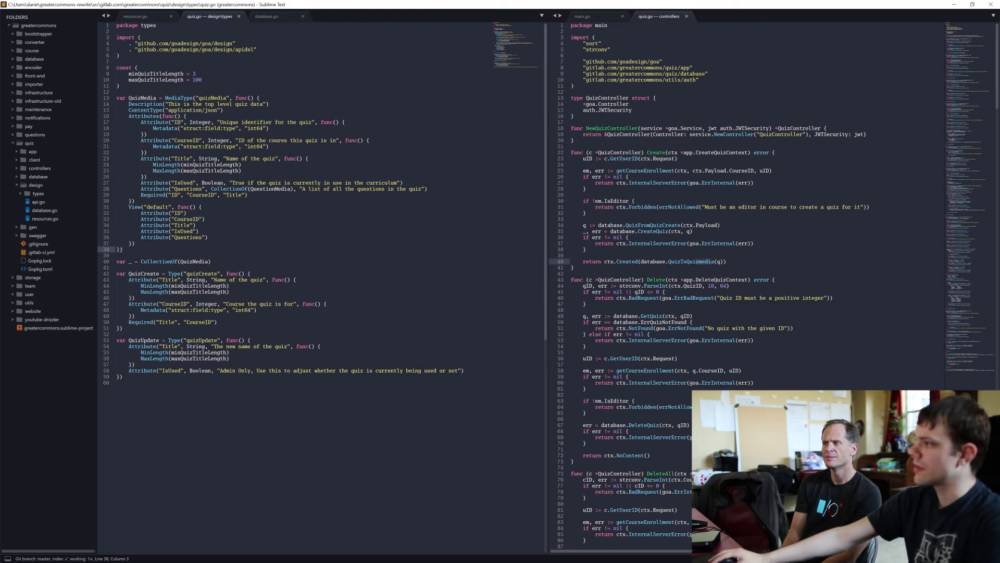
{"action": "double_click", "coordinate": [655, 152]}
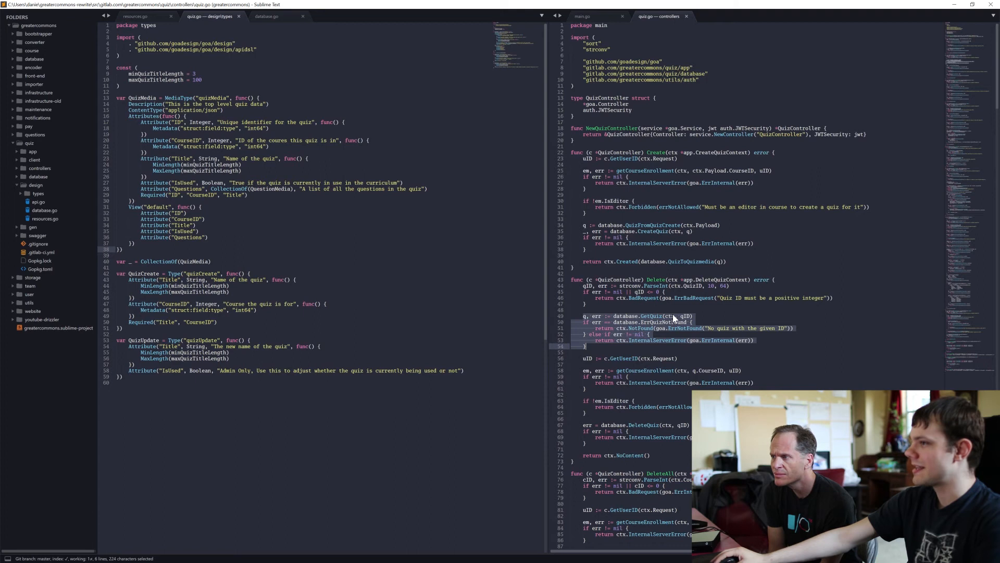
{"action": "mouse_move", "coordinate": [592, 316]}
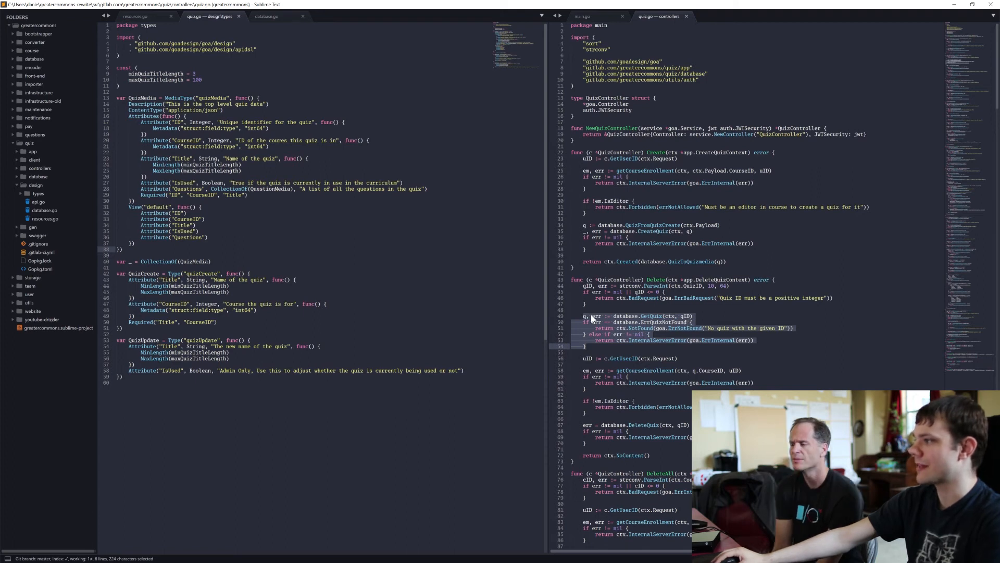
{"action": "mouse_move", "coordinate": [676, 328]}
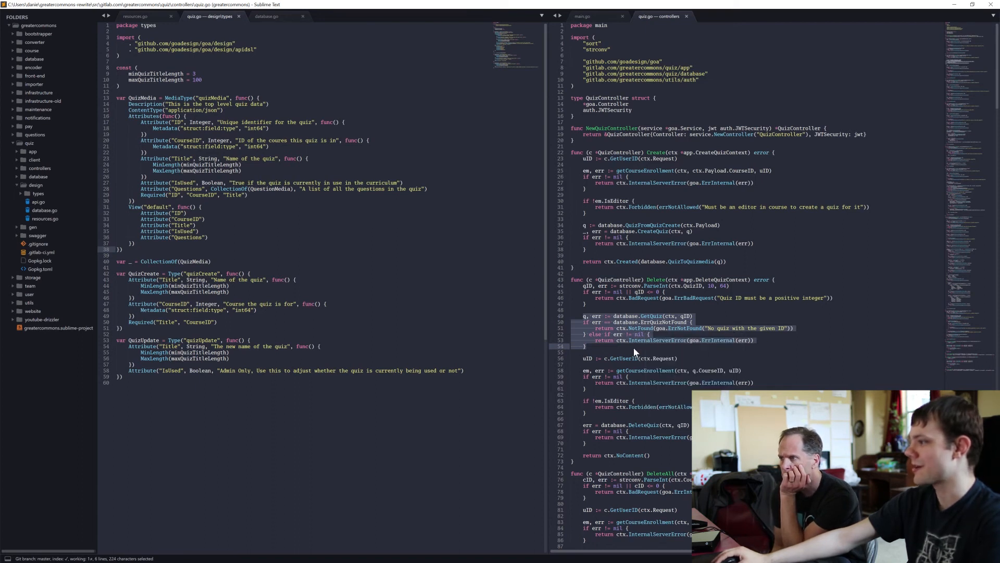
{"action": "left_click", "coordinate": [583, 344]}
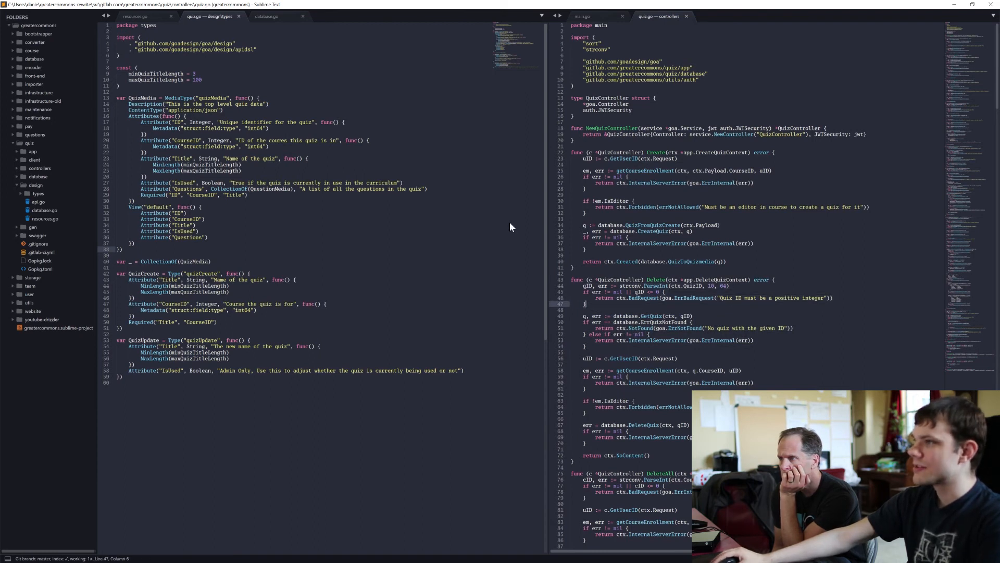
- Show resources.go and scroll to the quiz resource's delete action
{"action": "left_click", "coordinate": [135, 15]}
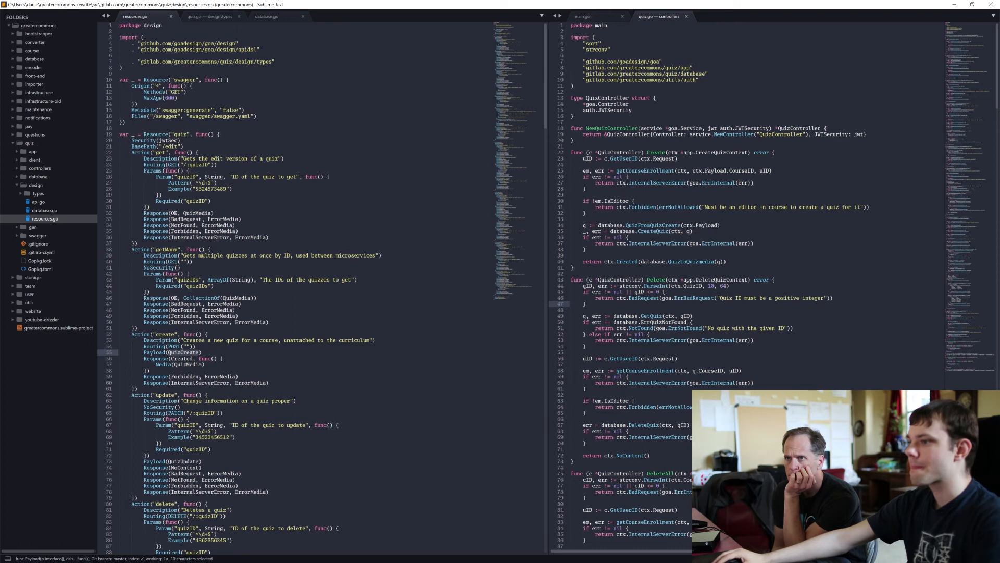
{"action": "scroll", "scroll_direction": "down", "scroll_amount": 3}
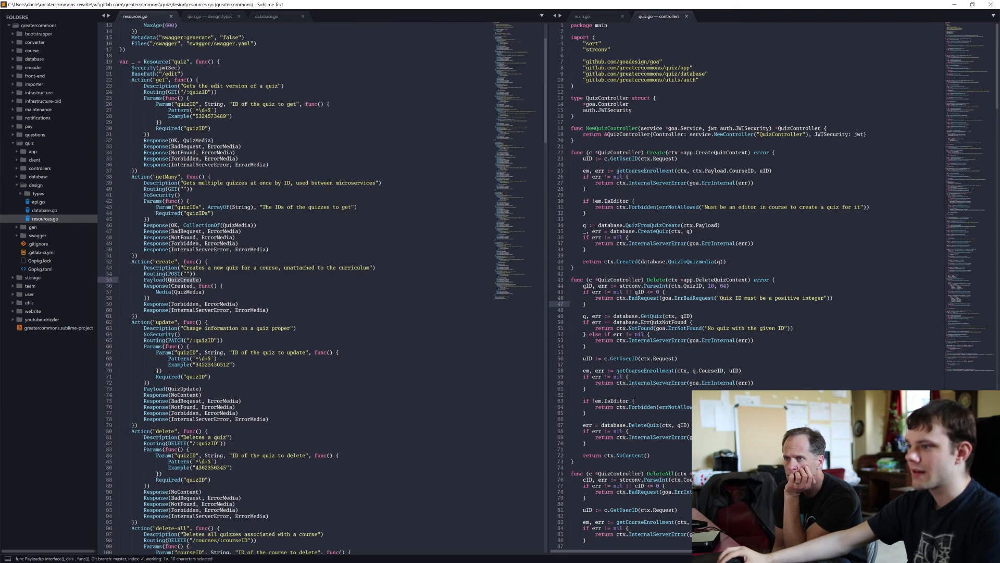
{"action": "scroll", "scroll_direction": "down", "scroll_amount": 3}
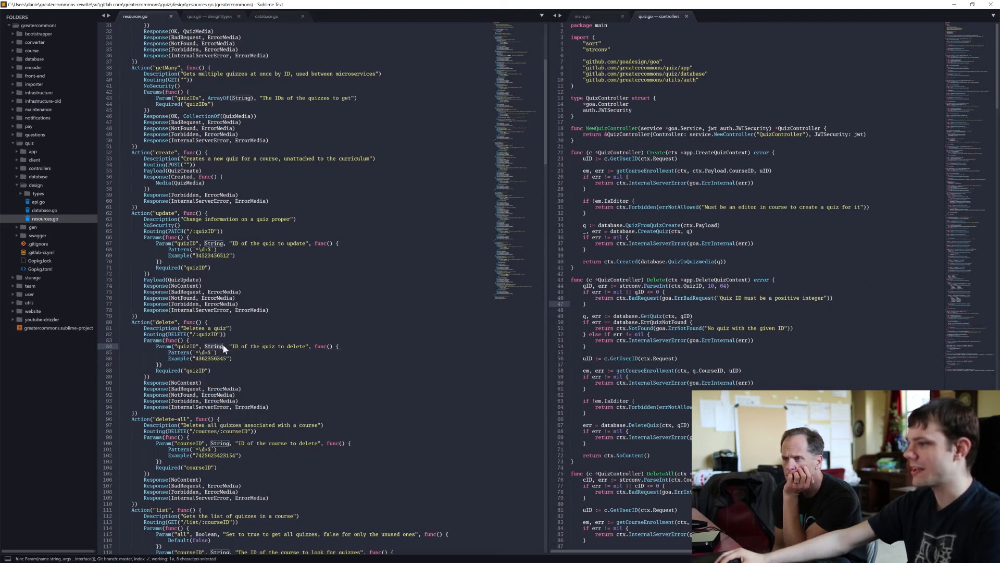
{"action": "left_click", "coordinate": [217, 351]}
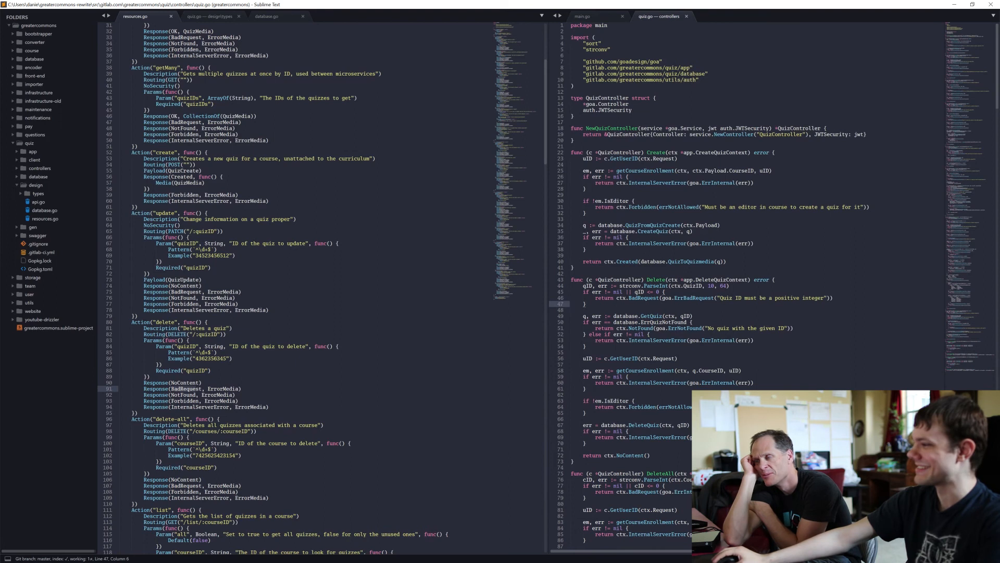
- Scroll the controller to its Delete handler, then switch to the GitLab quiz.go in Firefox
{"action": "scroll", "scroll_direction": "down", "scroll_amount": 3}
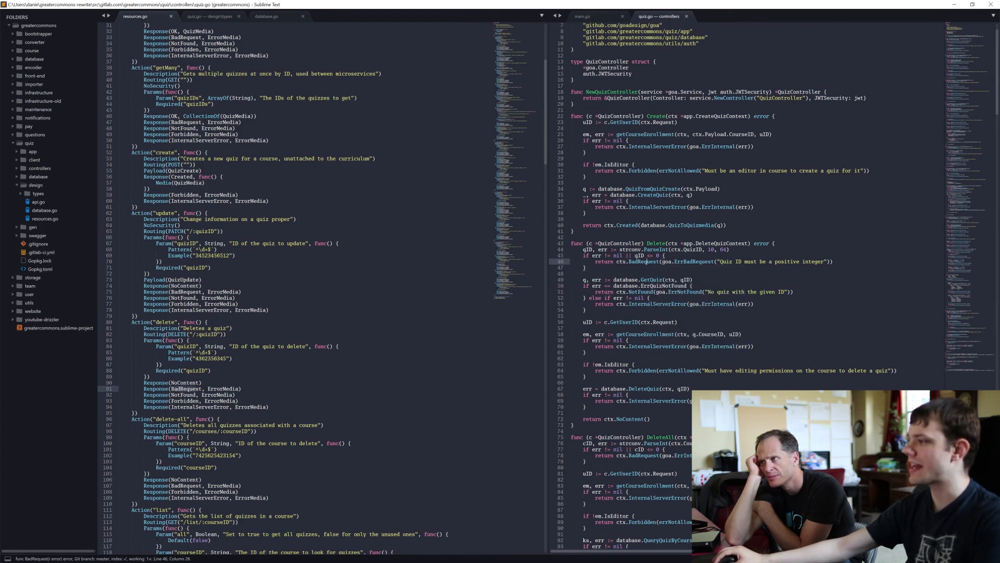
{"action": "double_click", "coordinate": [645, 388]}
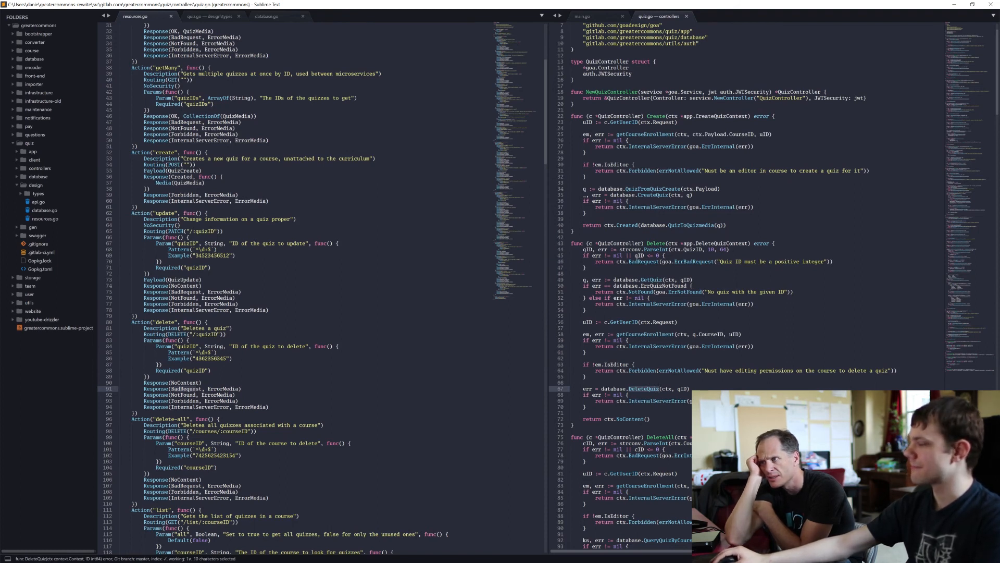
{"action": "left_click", "coordinate": [574, 381]}
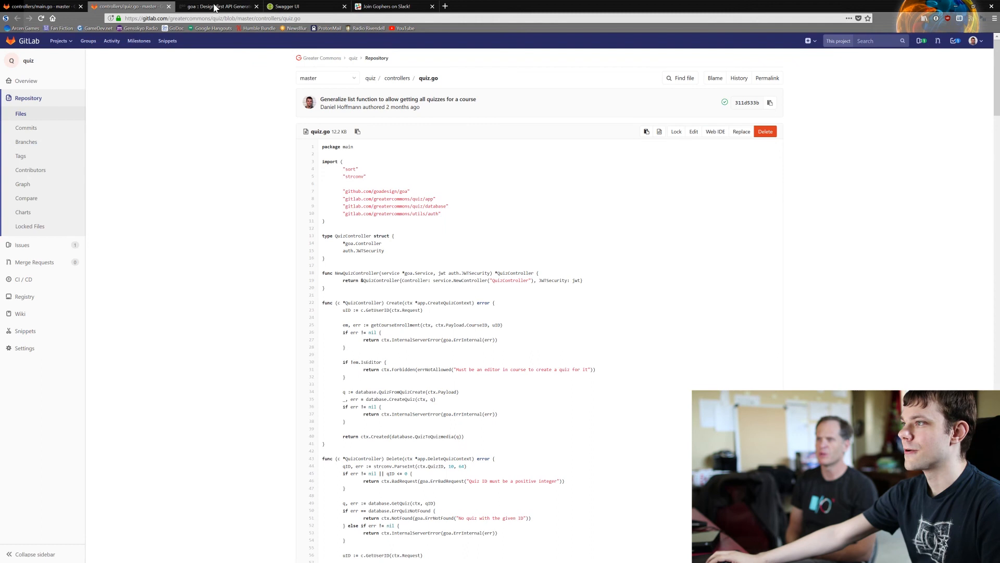
- Show the goa.design site and browse its Implement docs menu (Request Context, Logging)
{"action": "left_click", "coordinate": [216, 7]}
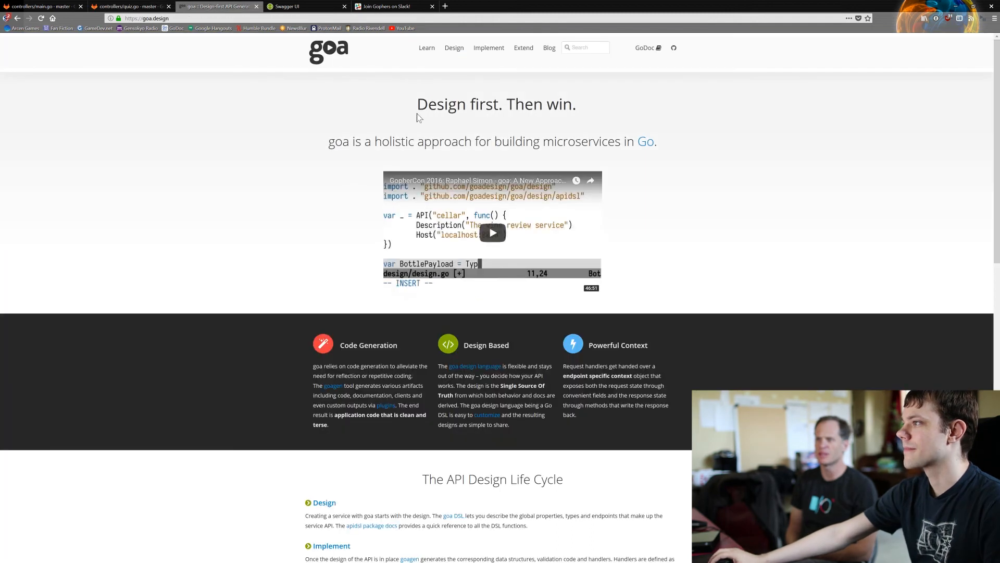
{"action": "mouse_move", "coordinate": [433, 151]}
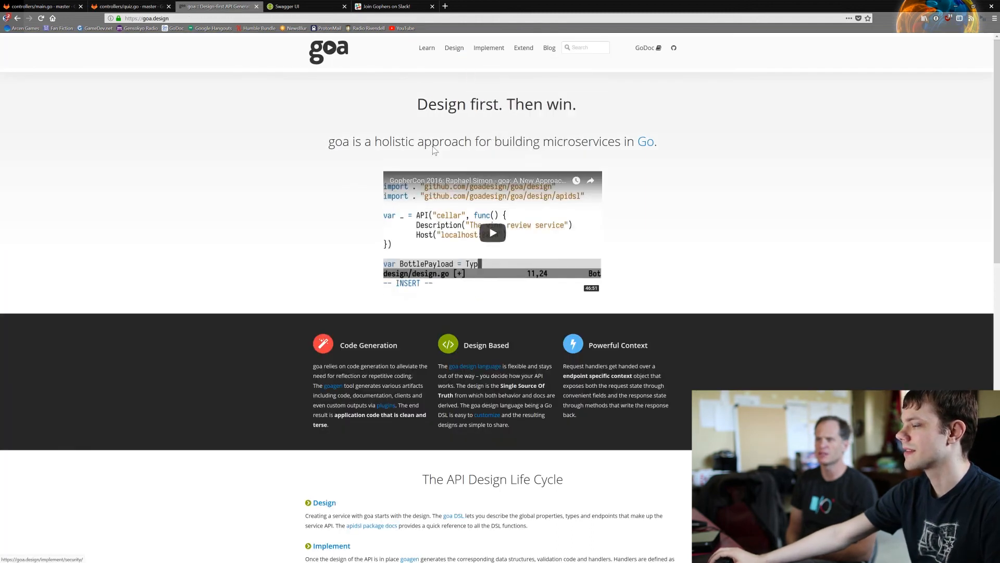
{"action": "mouse_move", "coordinate": [428, 127]}
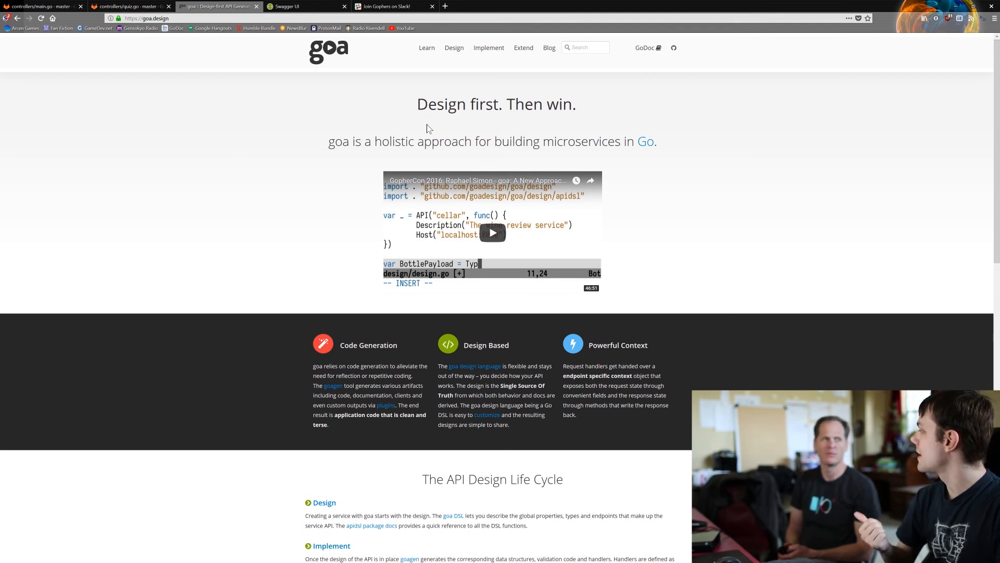
{"action": "mouse_move", "coordinate": [481, 68]}
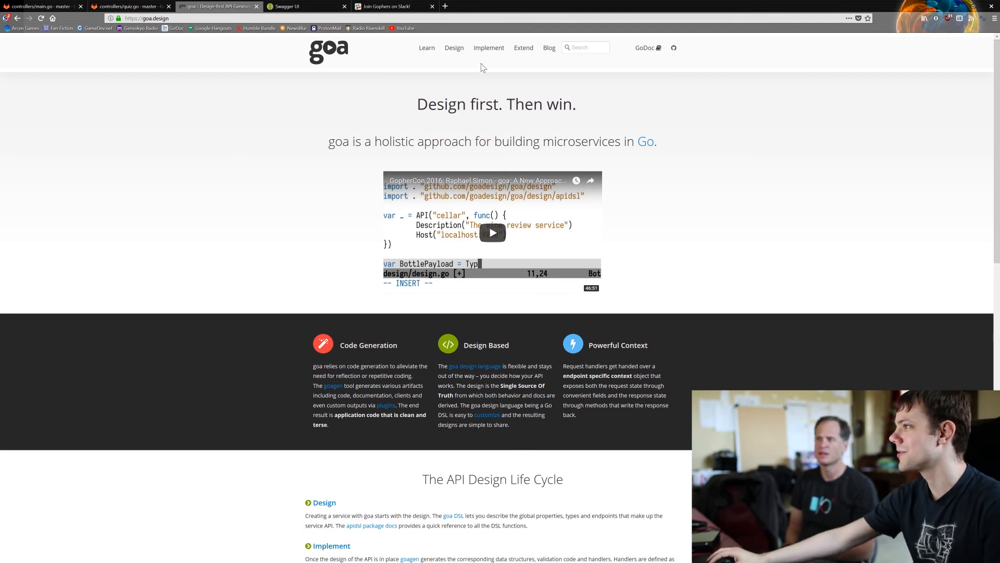
{"action": "left_click", "coordinate": [488, 47]}
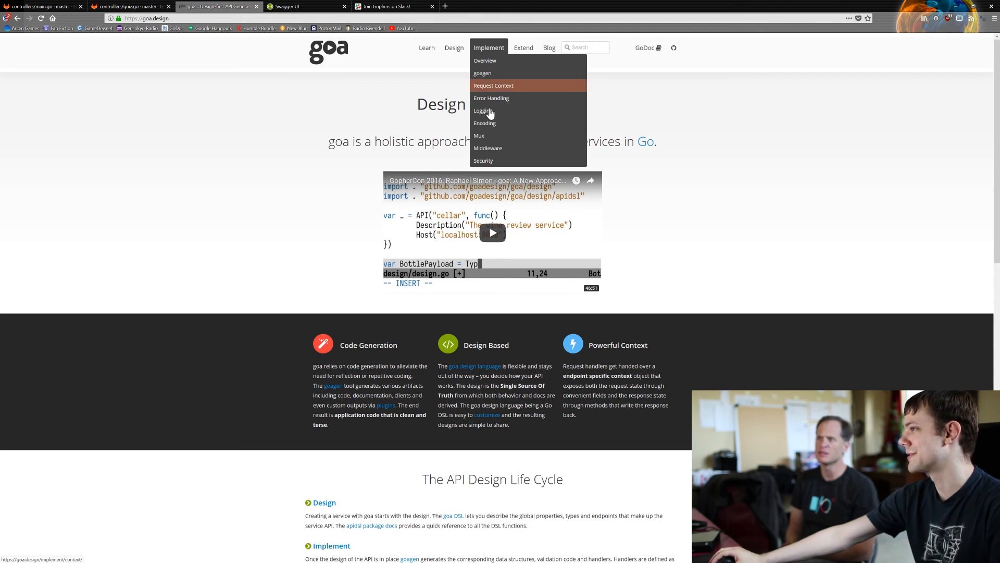
{"action": "mouse_move", "coordinate": [488, 147]}
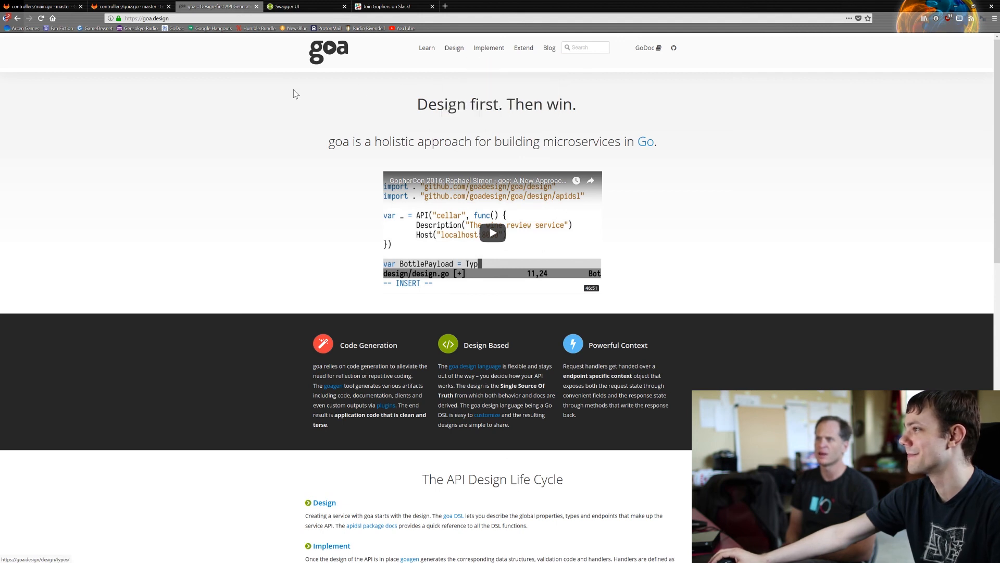
{"action": "mouse_move", "coordinate": [956, 6]}
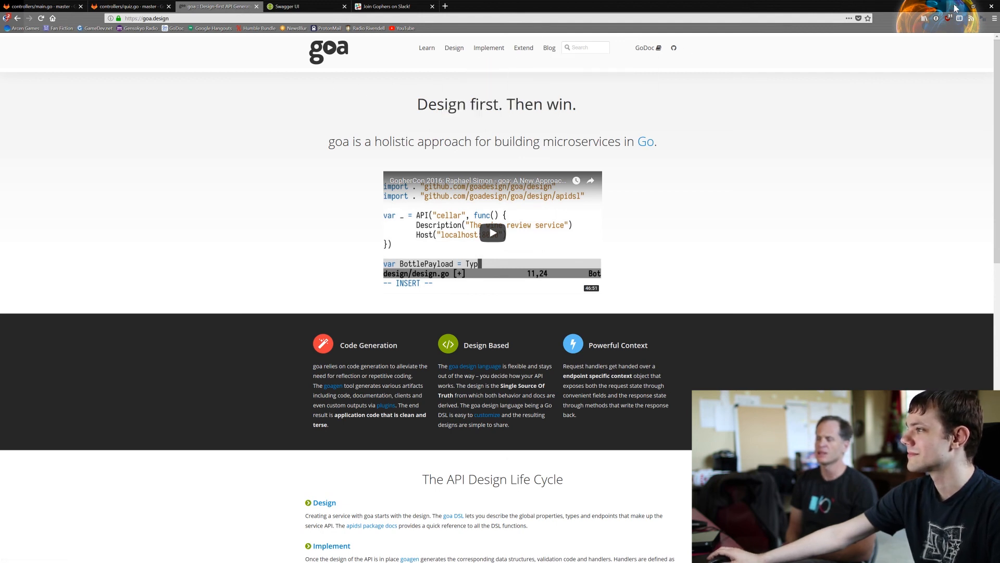